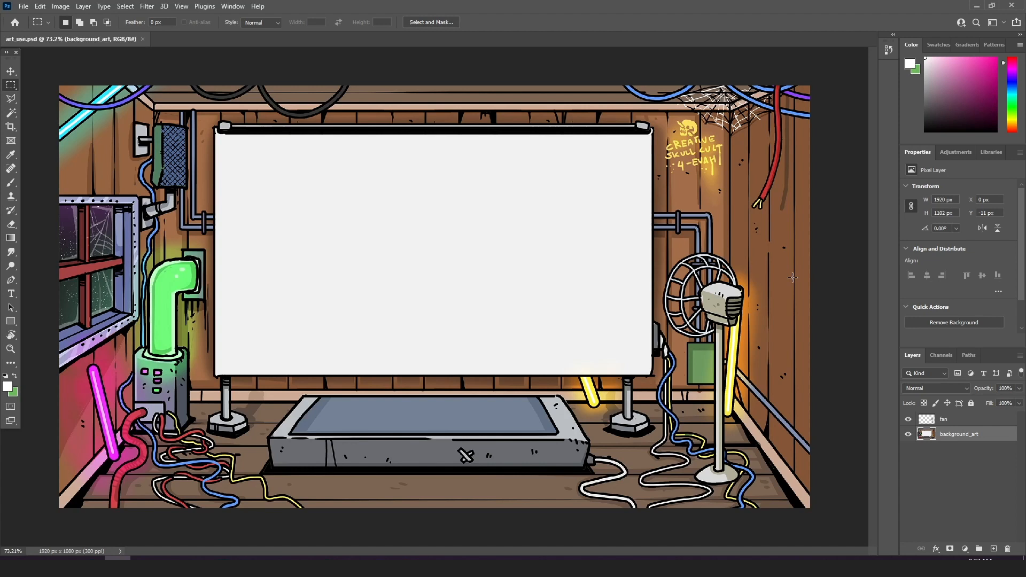
mouse_move(836, 241)
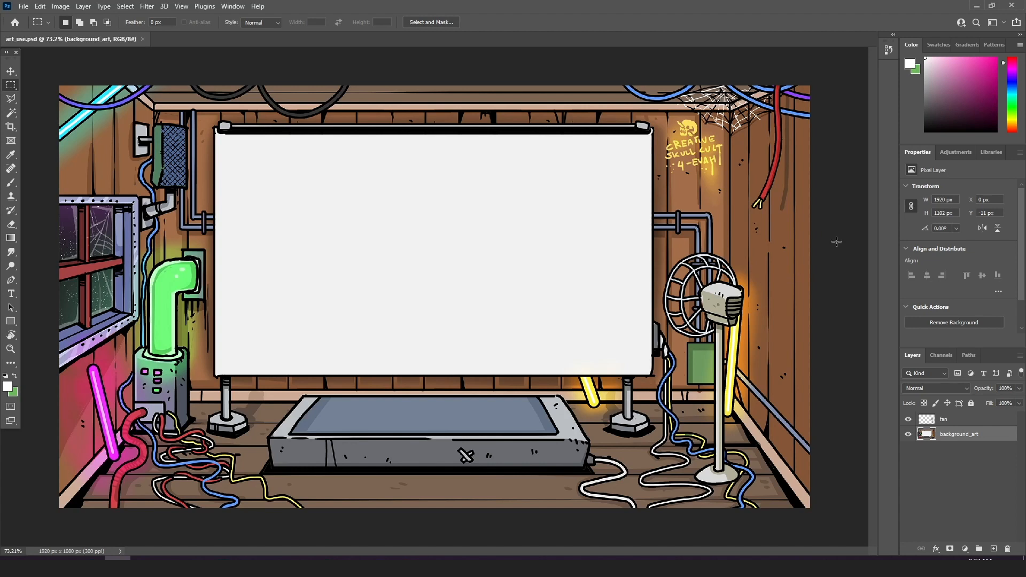
mouse_move(843, 315)
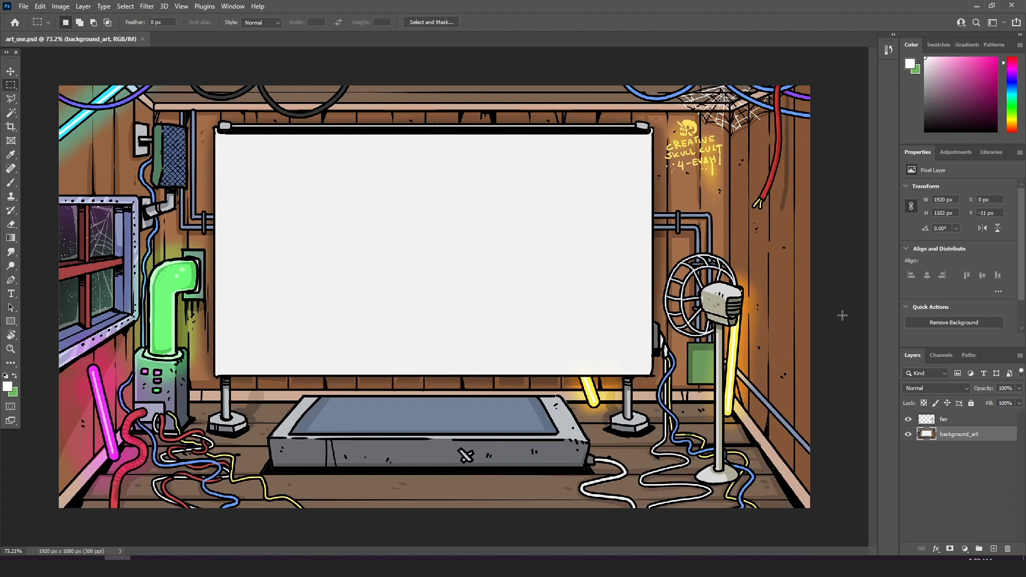
Select the fan layer in art_use.psd and pan across its artwork.
click(958, 420)
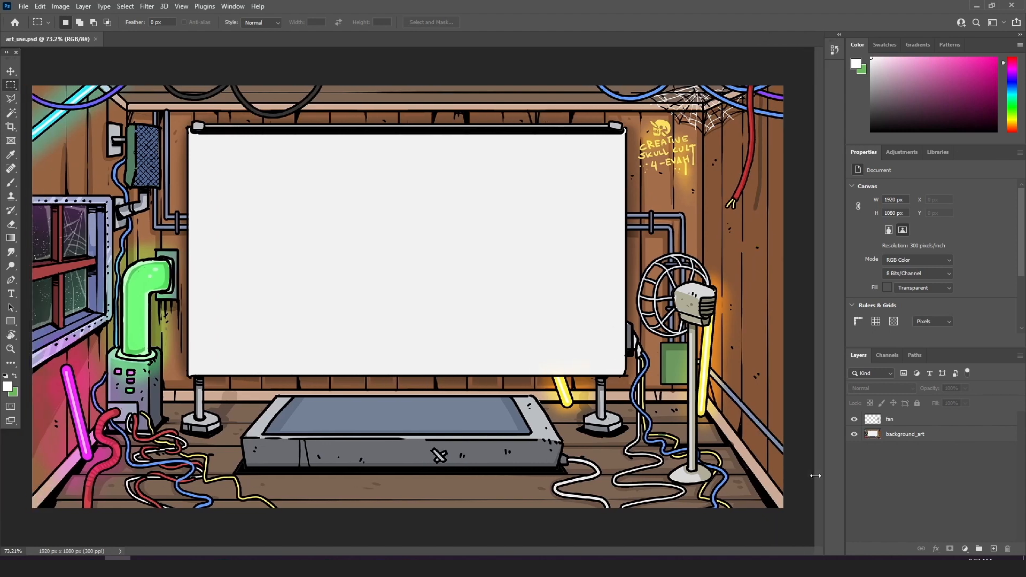
mouse_move(484, 403)
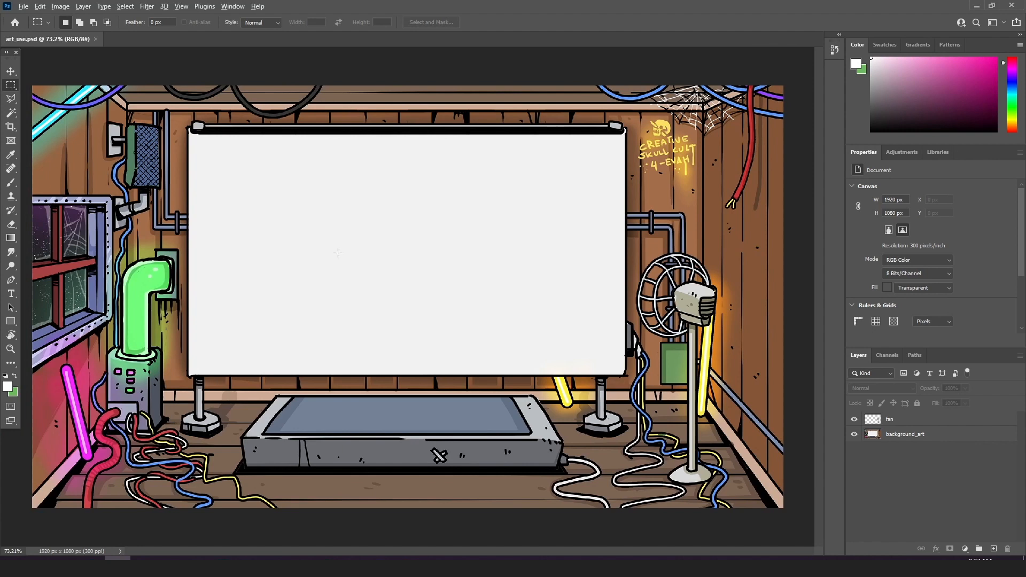
click(910, 419)
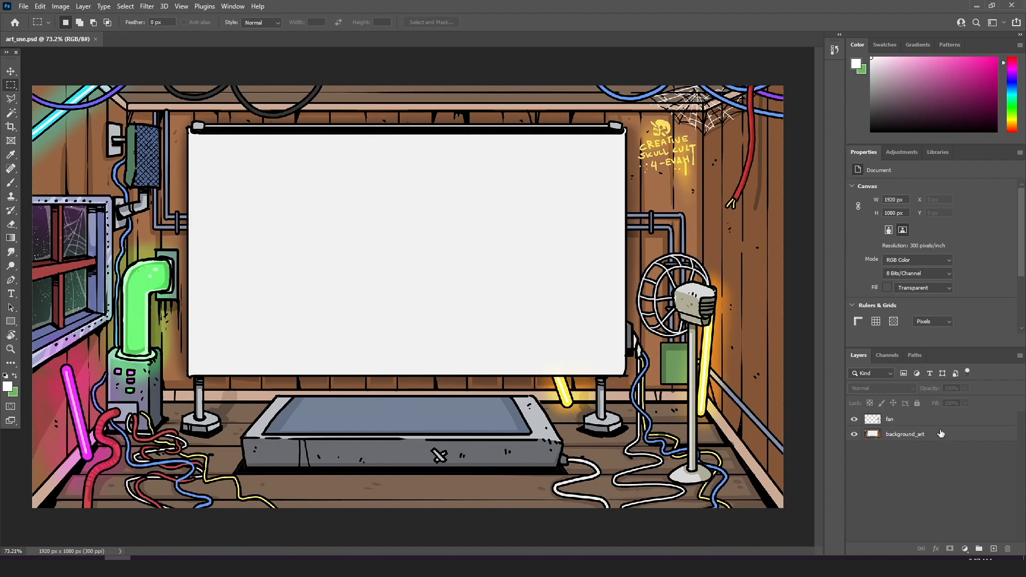
mouse_move(913, 436)
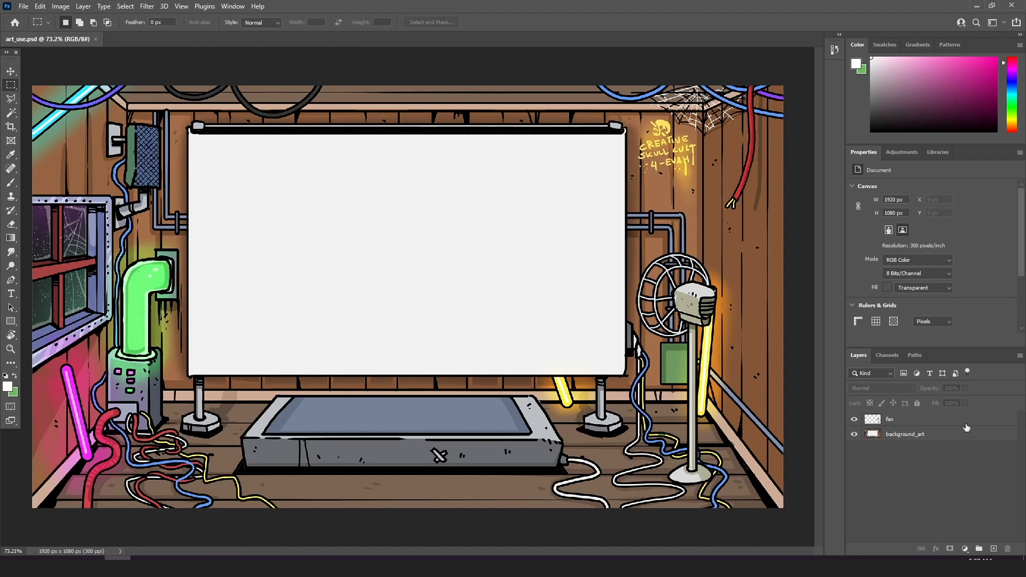
click(916, 419)
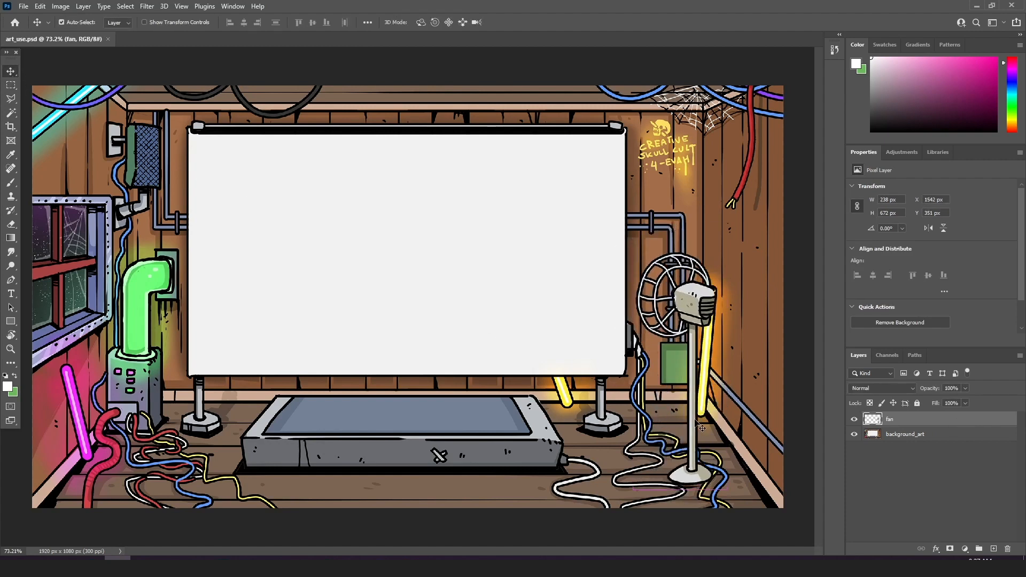
click(905, 434)
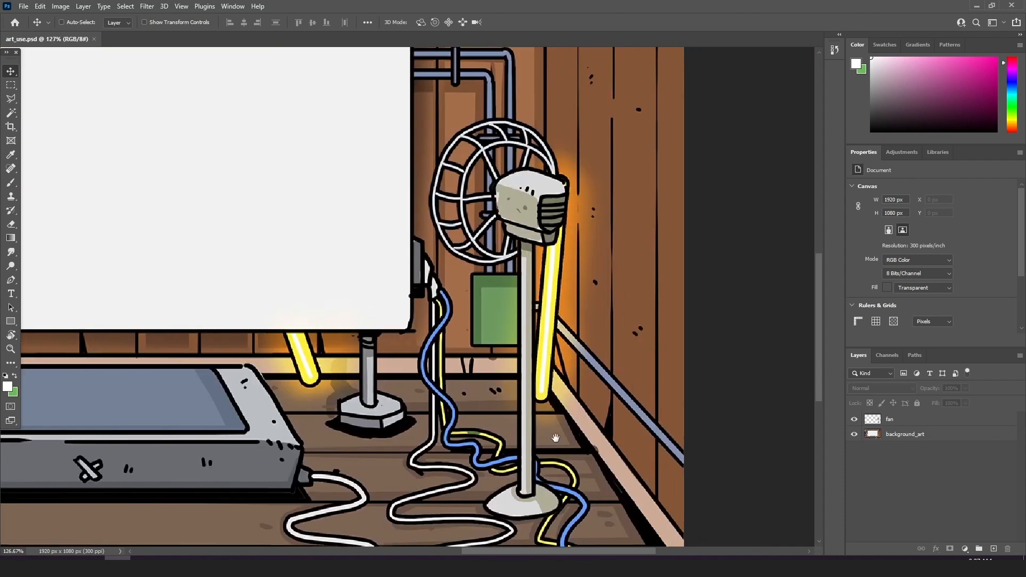
drag(556, 437, 729, 497)
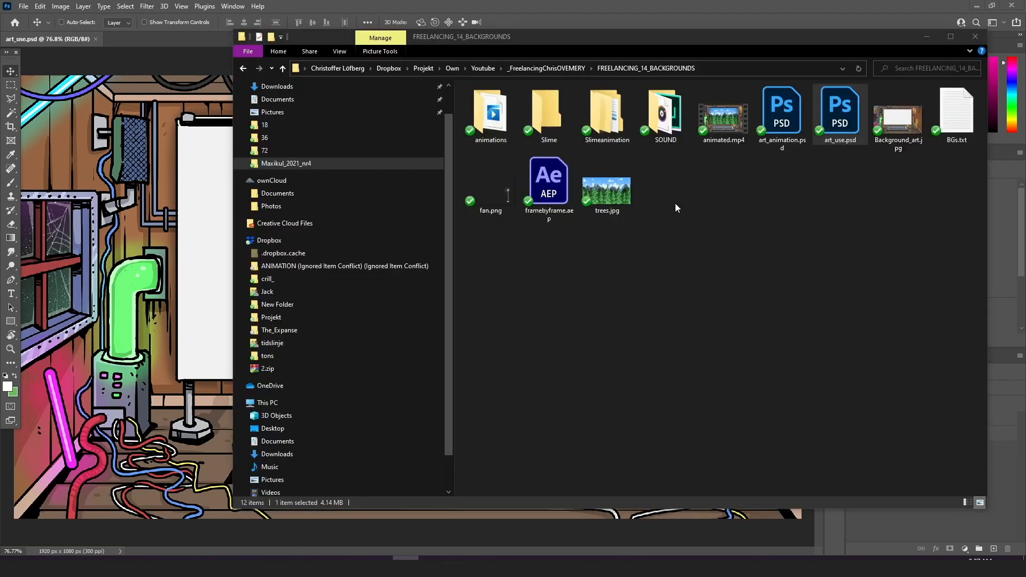
Preview trees.jpg from the backgrounds folder, then close the viewer.
double_click(606, 183)
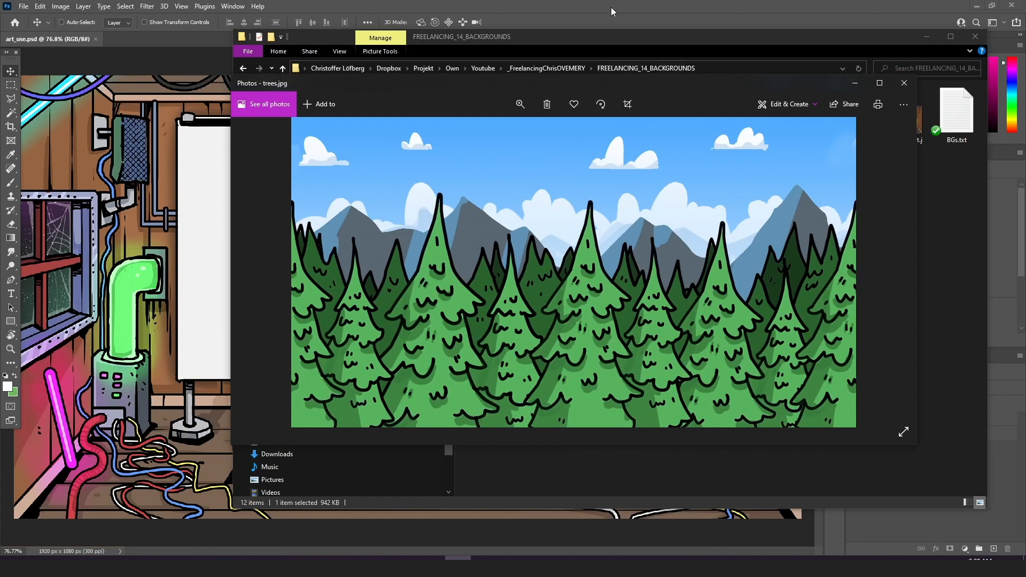
click(904, 83)
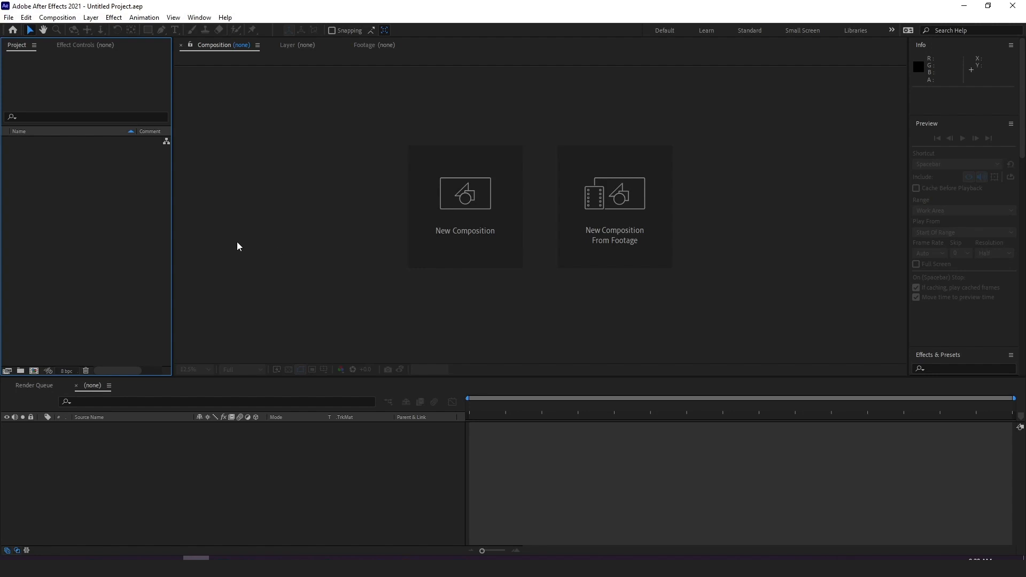
Import art_use.psd with Import As set to Composition.
click(9, 17)
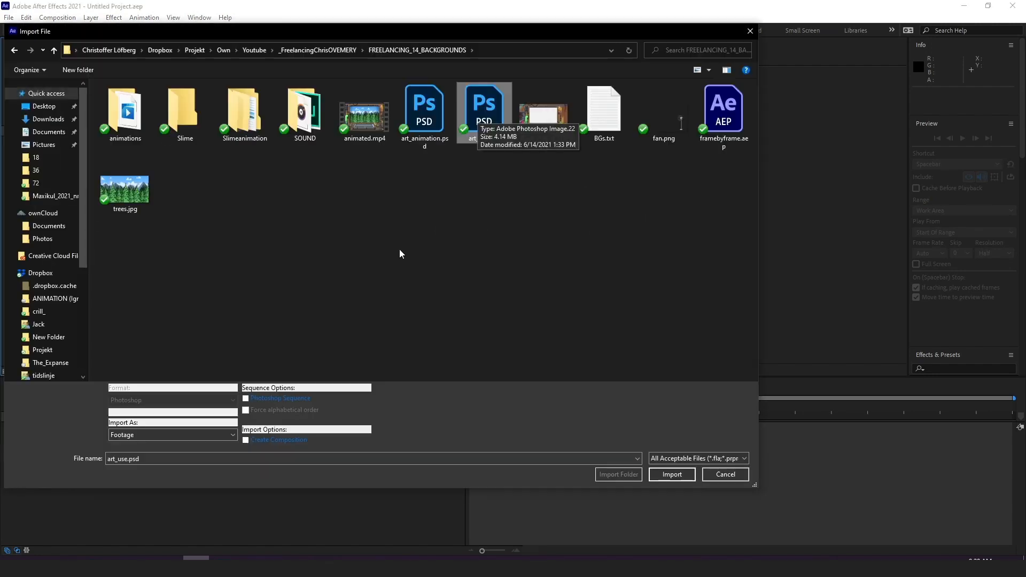
click(173, 435)
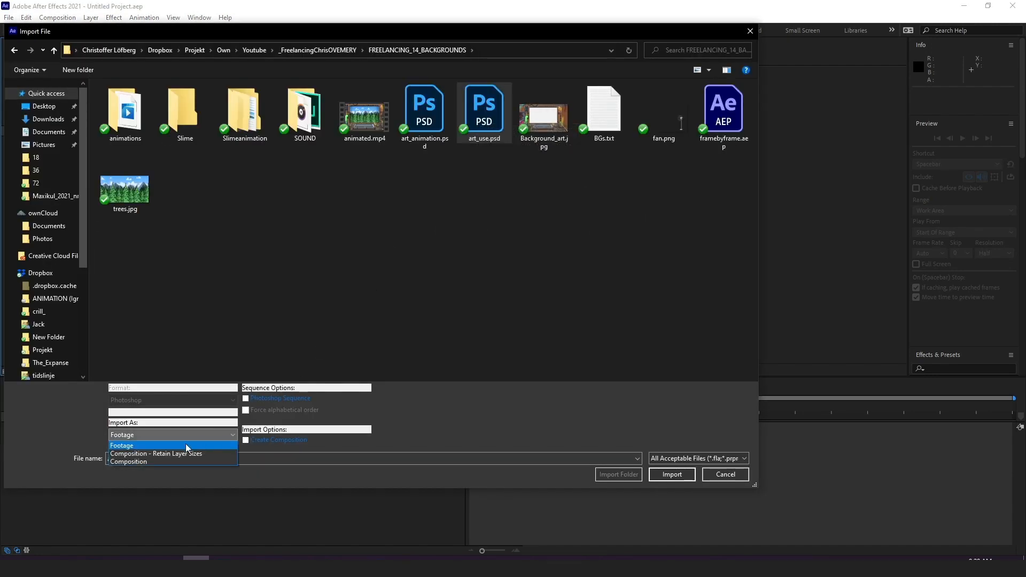
click(131, 461)
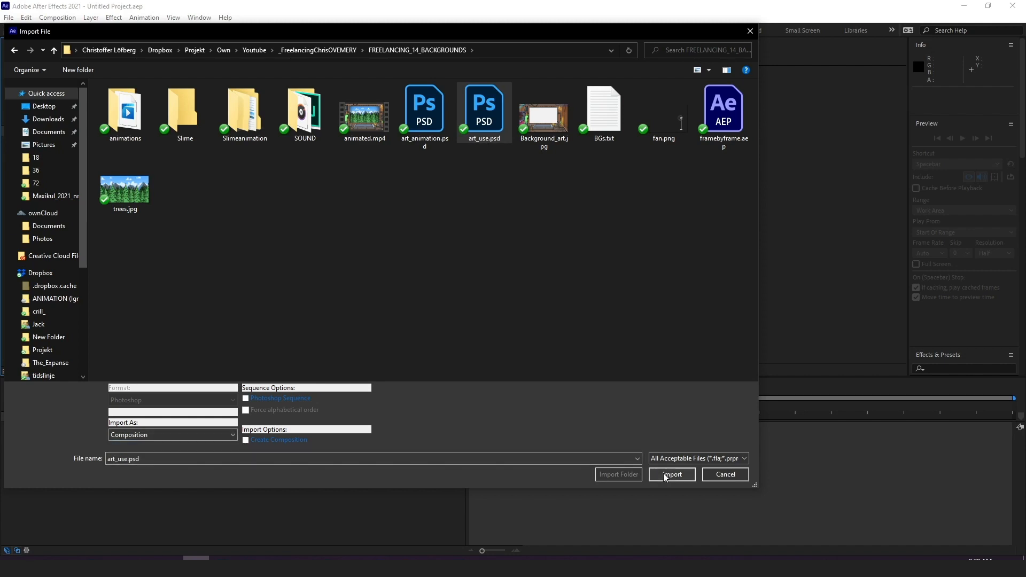
click(670, 475)
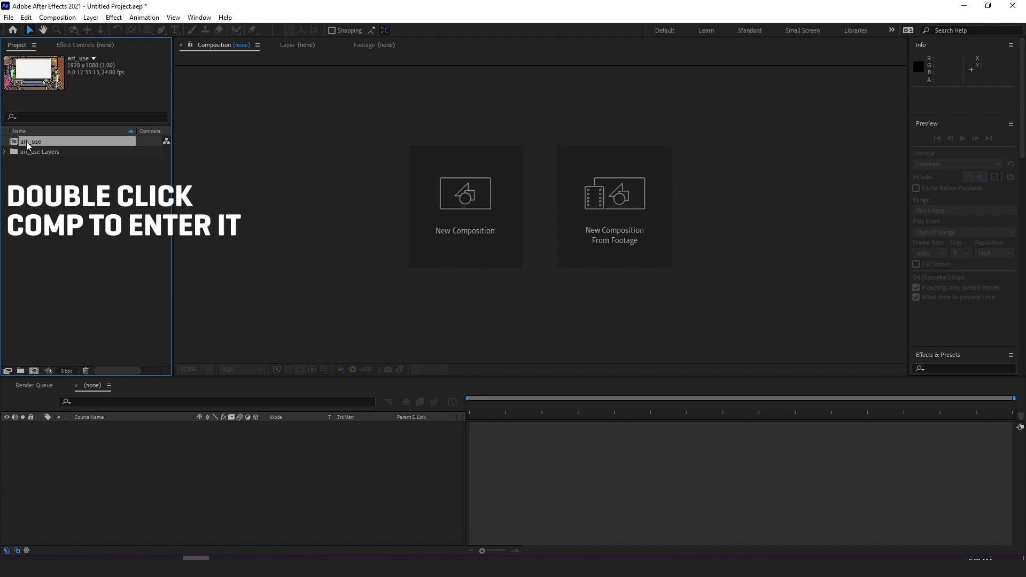
Open the art_use comp and review its Composition Settings.
click(57, 17)
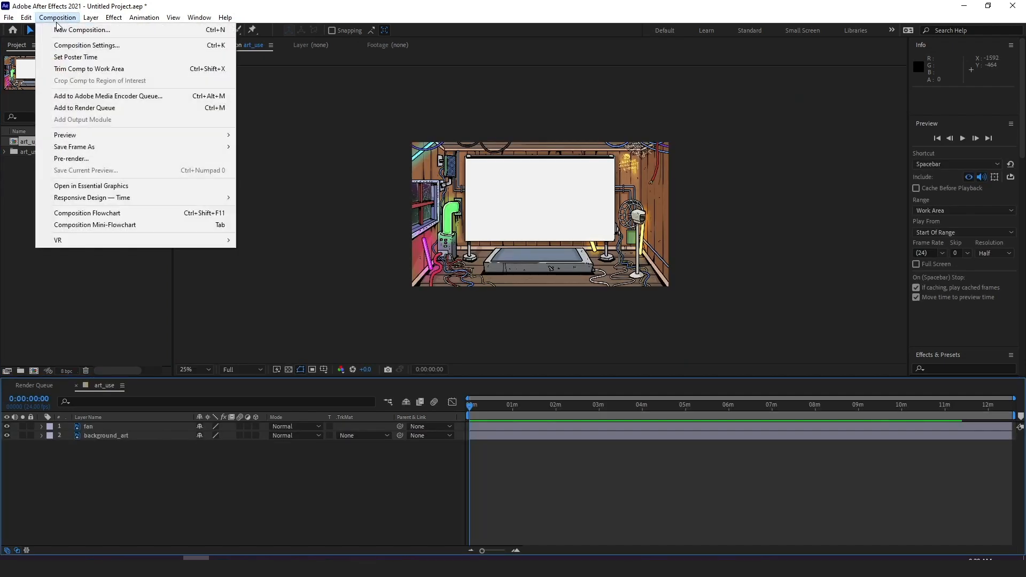
click(86, 45)
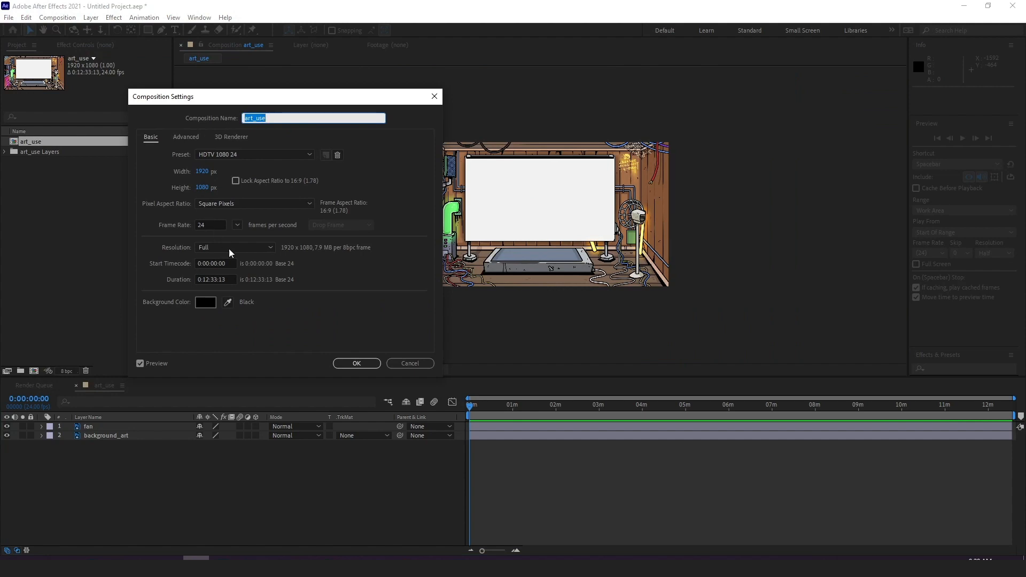
click(356, 363)
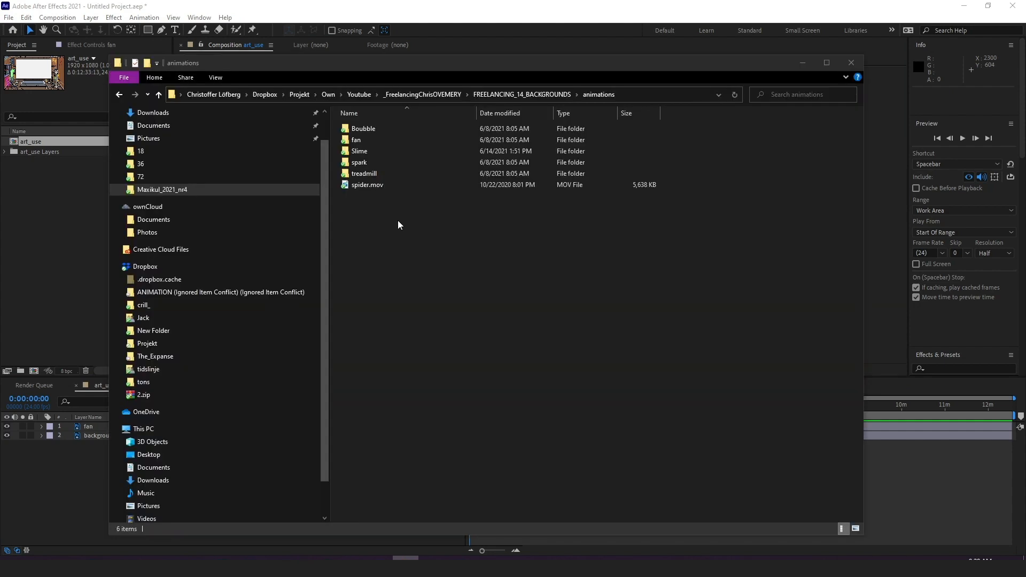
click(357, 139)
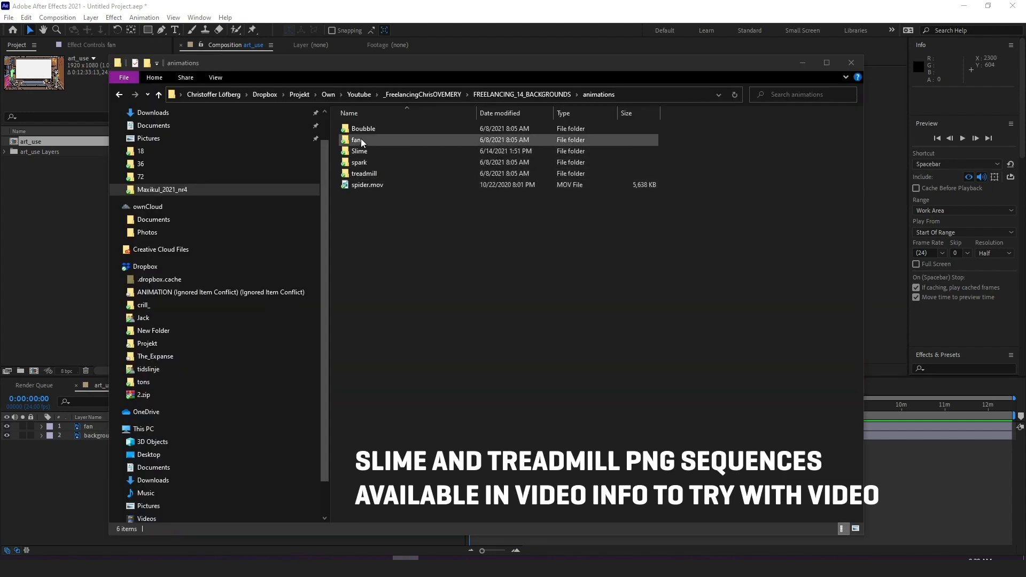
double_click(359, 139)
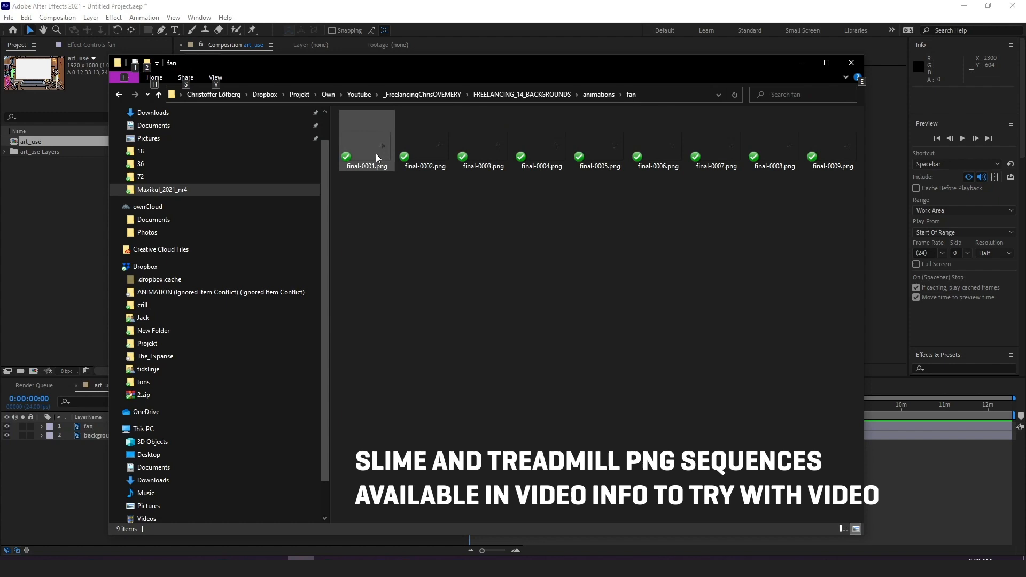
click(657, 137)
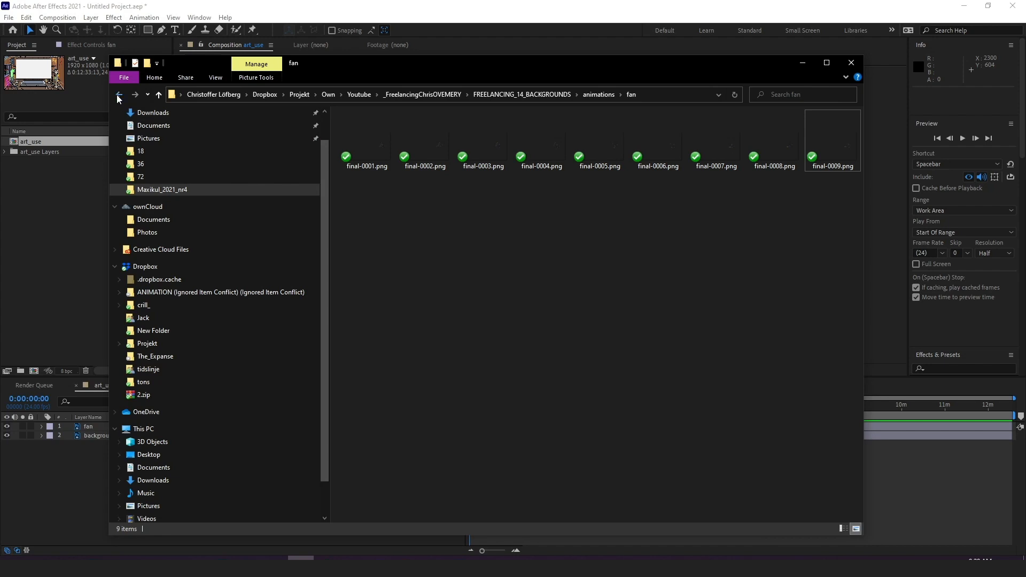
click(119, 94)
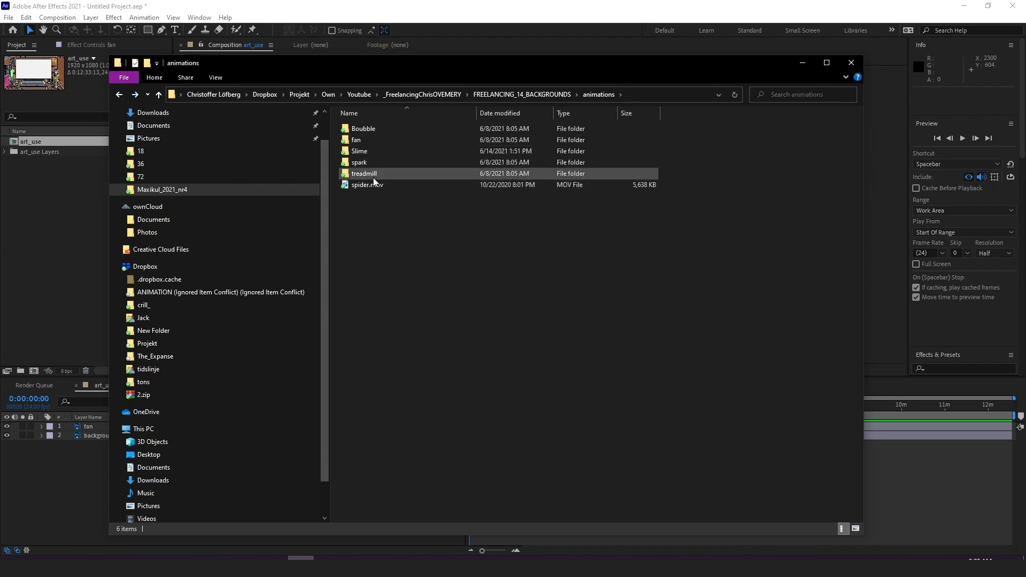
double_click(363, 128)
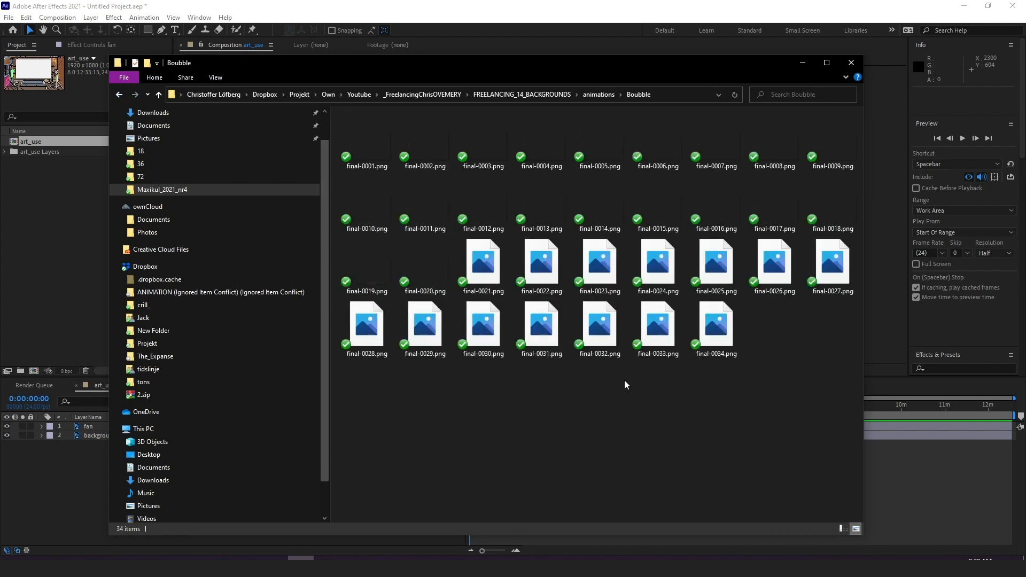
click(715, 327)
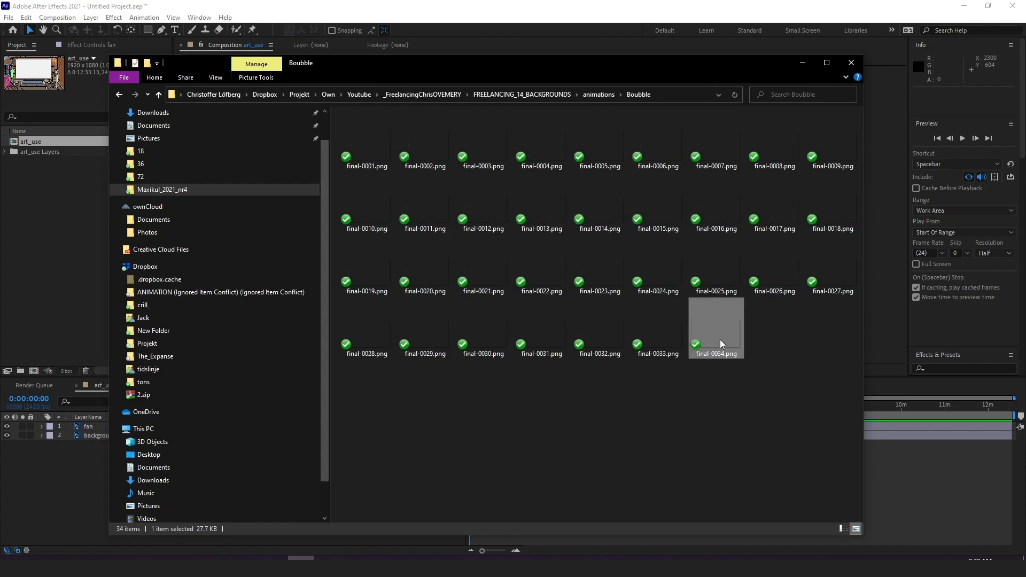
click(158, 94)
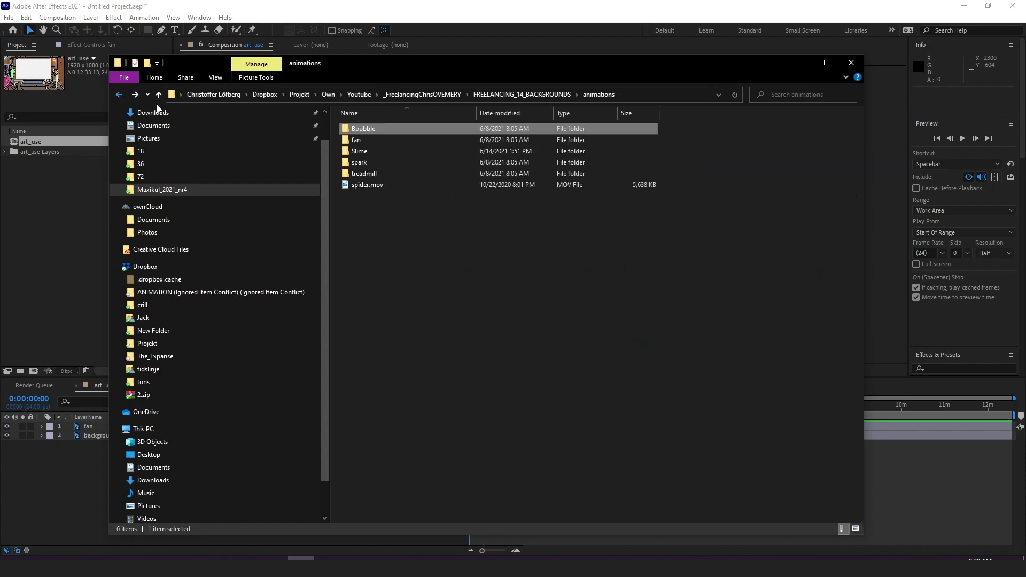
click(368, 184)
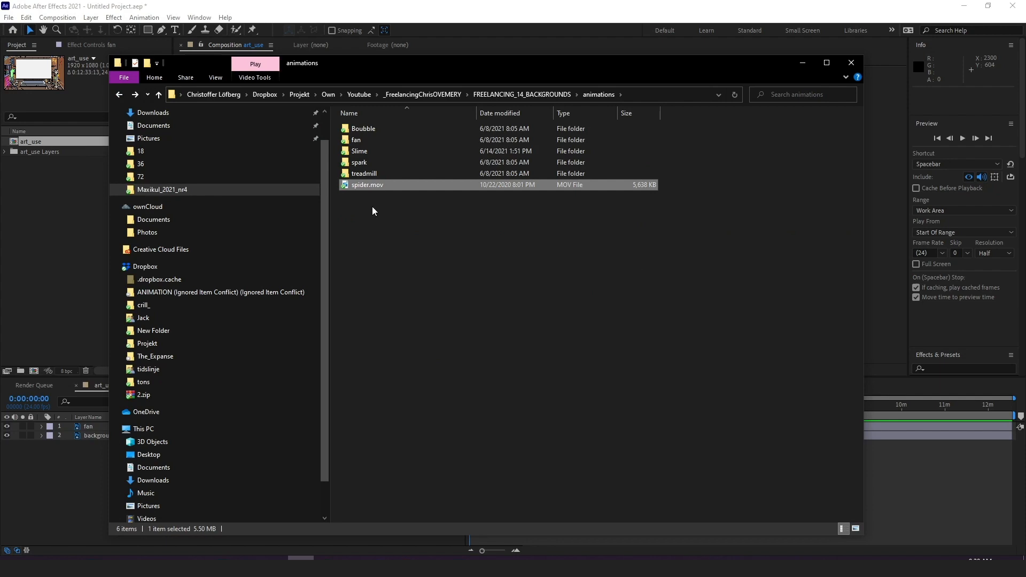
mouse_move(458, 285)
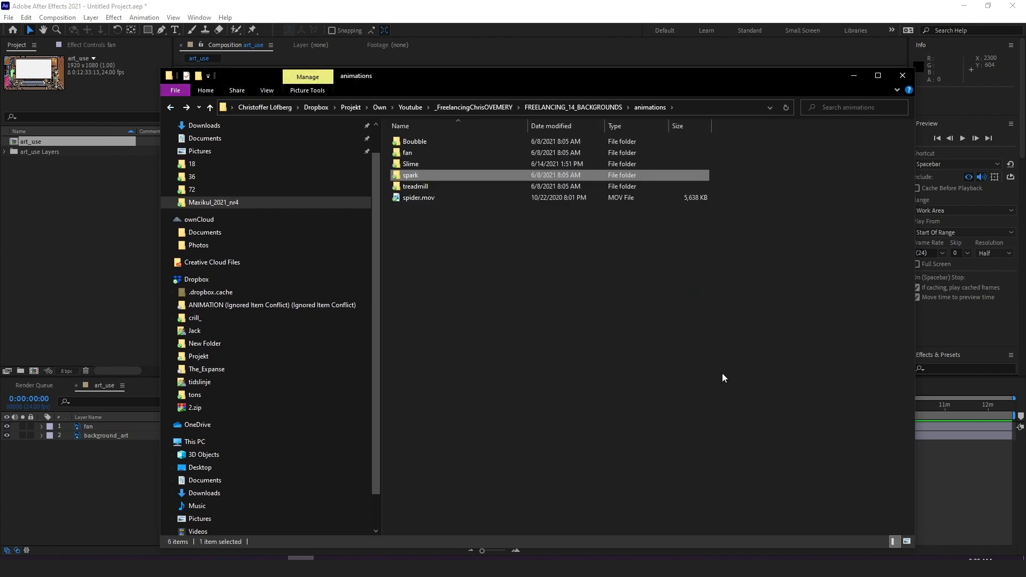
mouse_move(616, 292)
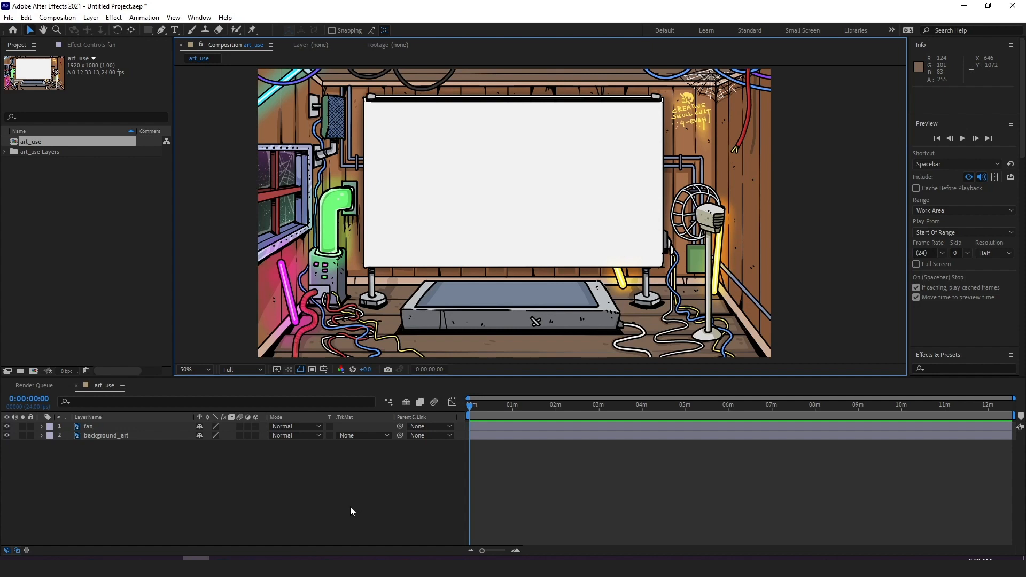
mouse_move(333, 502)
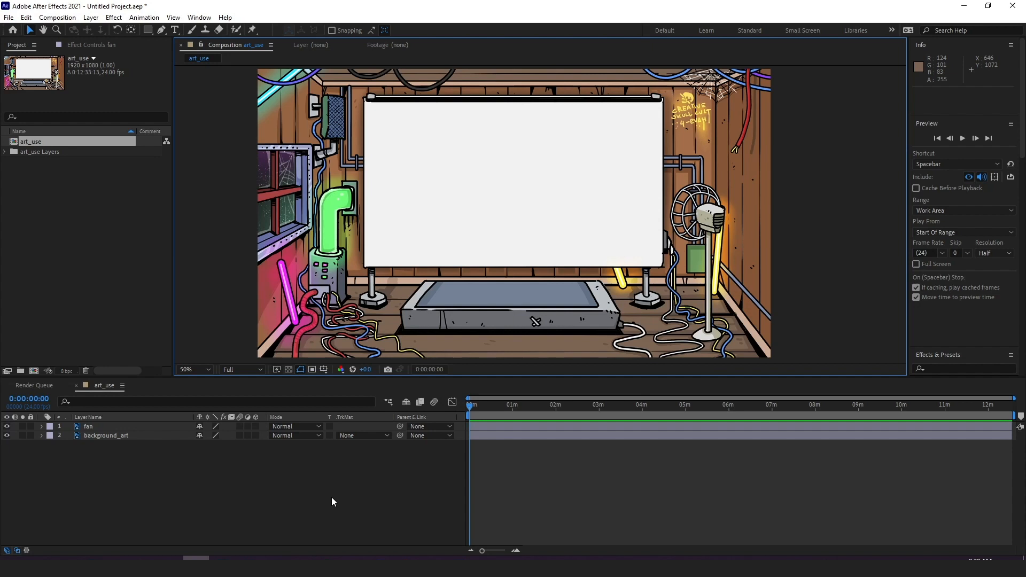
mouse_move(335, 496)
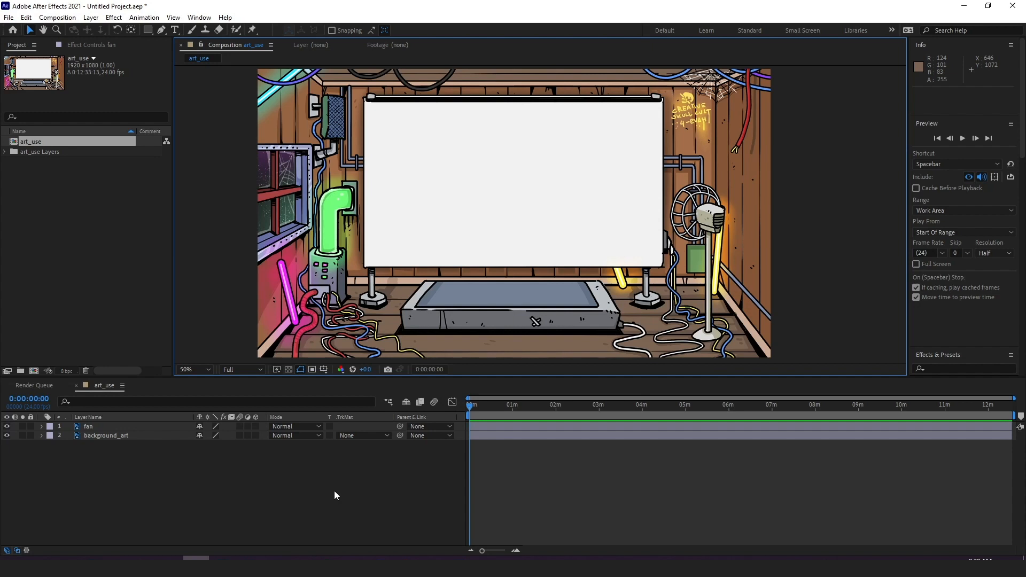
mouse_move(335, 491)
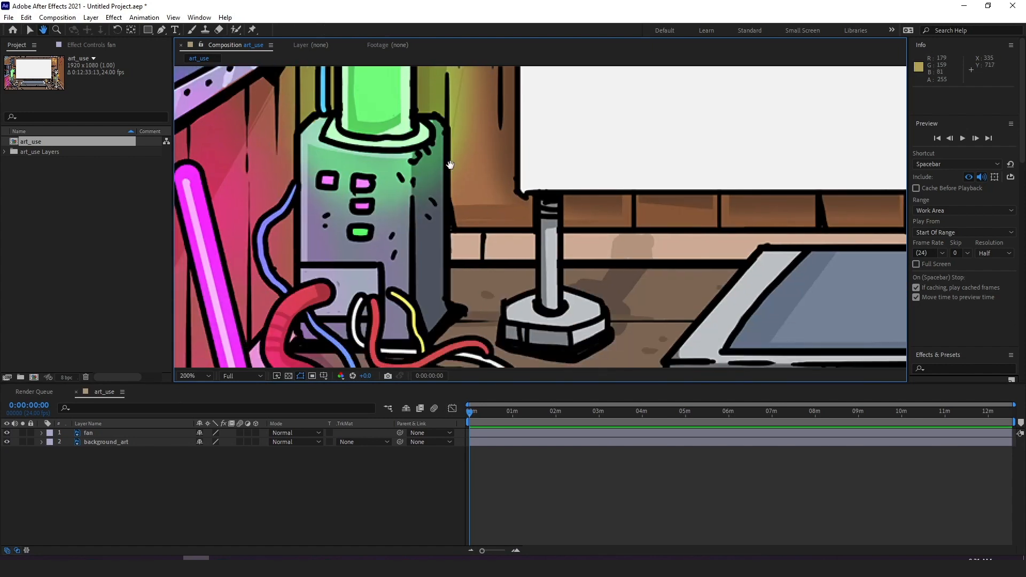
Pan the Composition viewer around the green machine.
drag(450, 163, 435, 177)
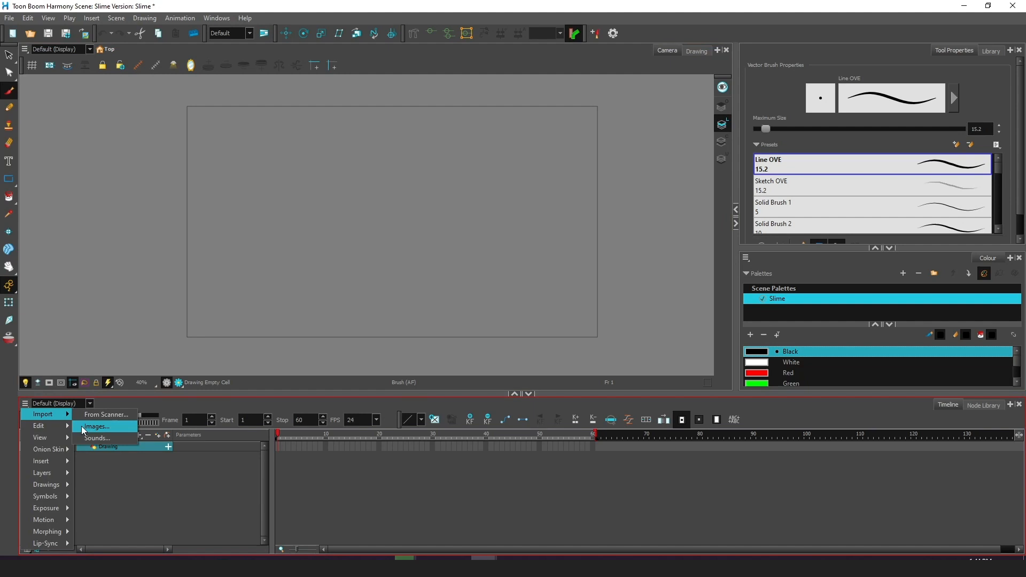
Import art_use.psd as the background and draw slime dripping from the machine.
click(96, 426)
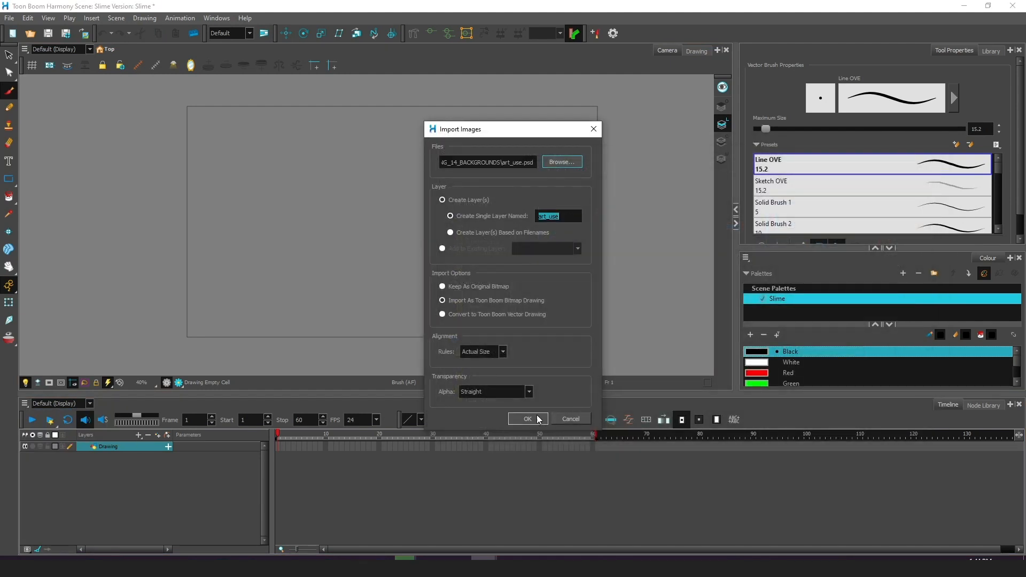
click(528, 419)
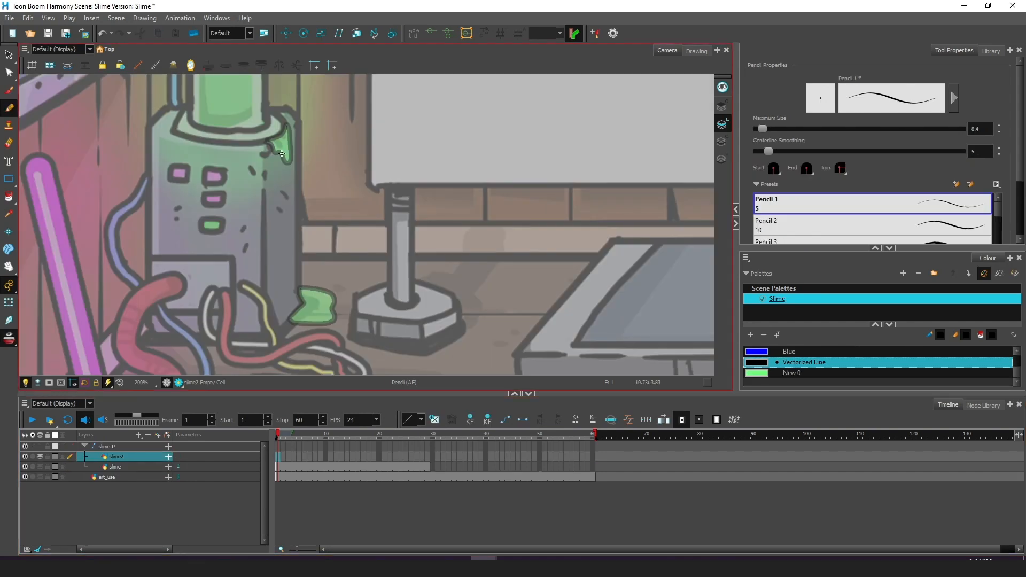
drag(278, 154, 289, 193)
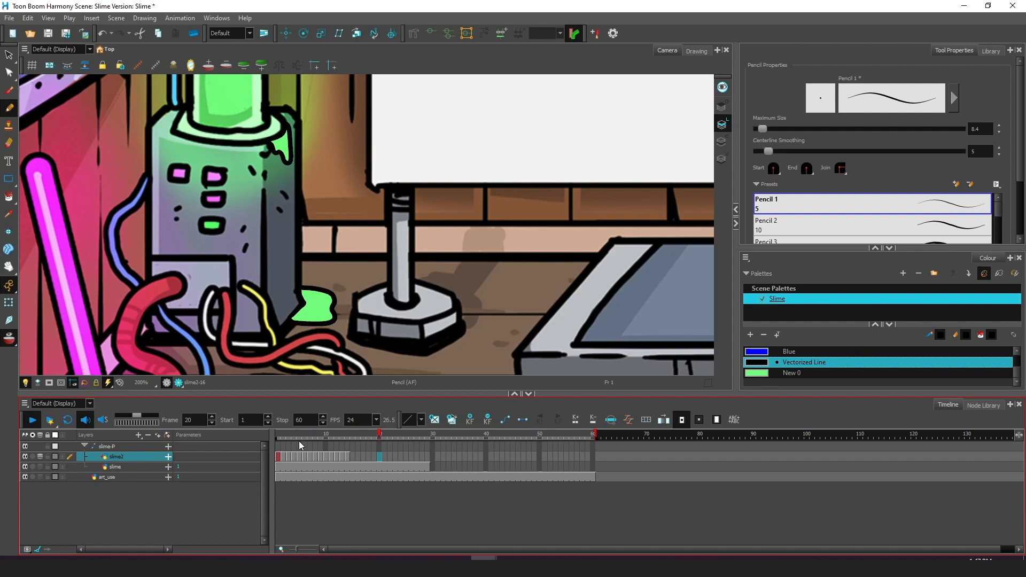
click(703, 327)
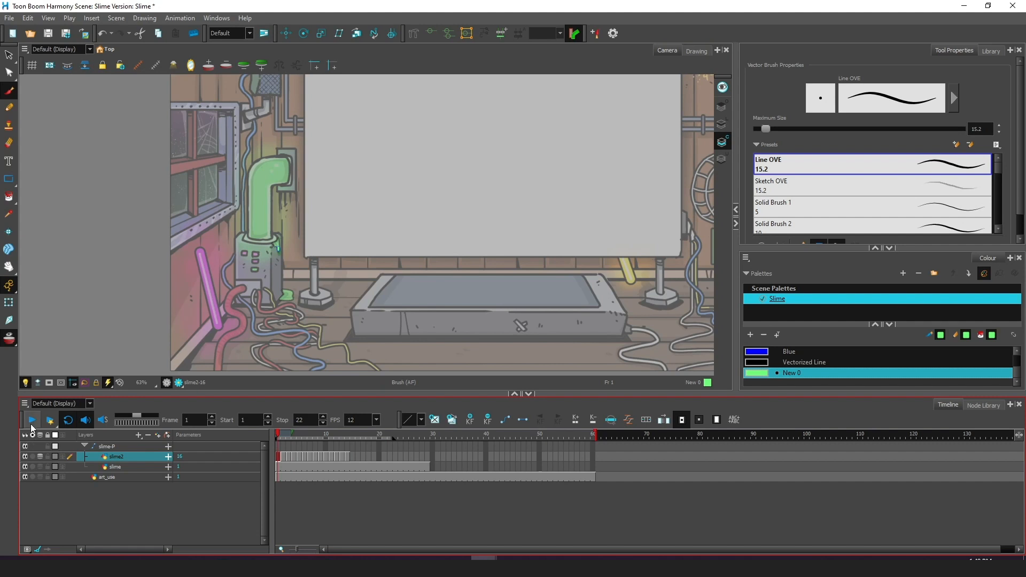
Play the slime animation, set the Write node to PNG, and render.
click(31, 420)
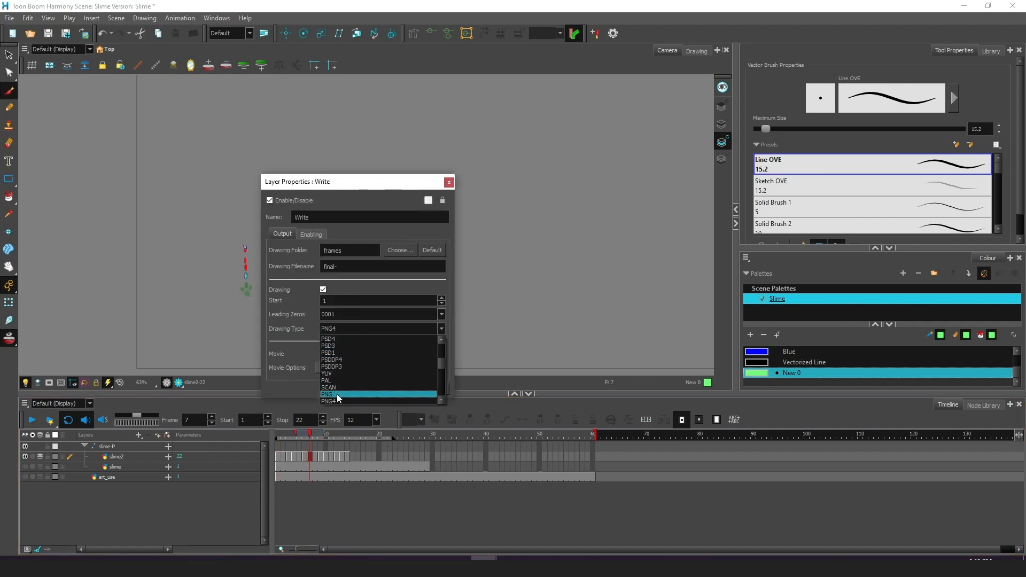
click(449, 182)
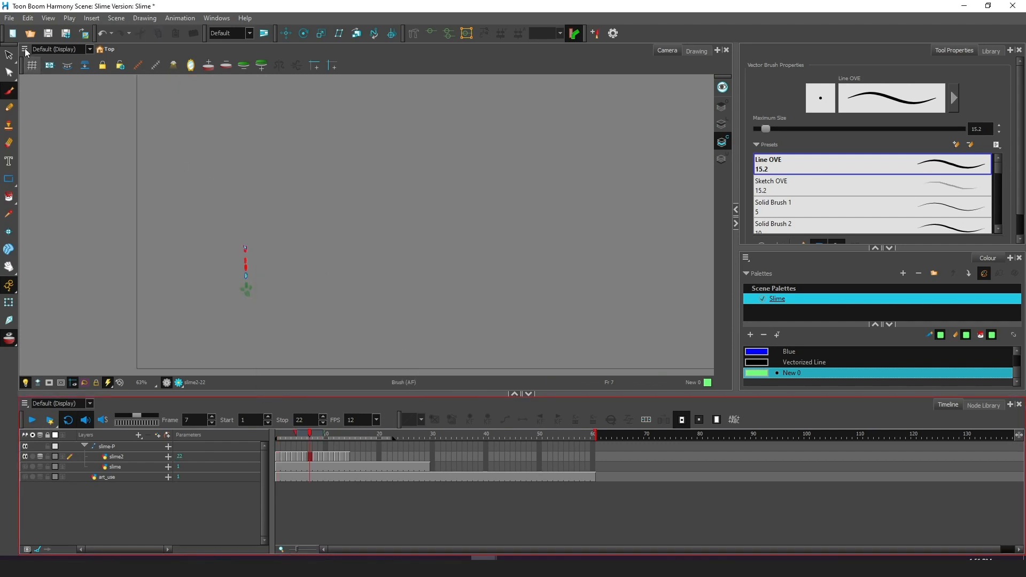
click(9, 17)
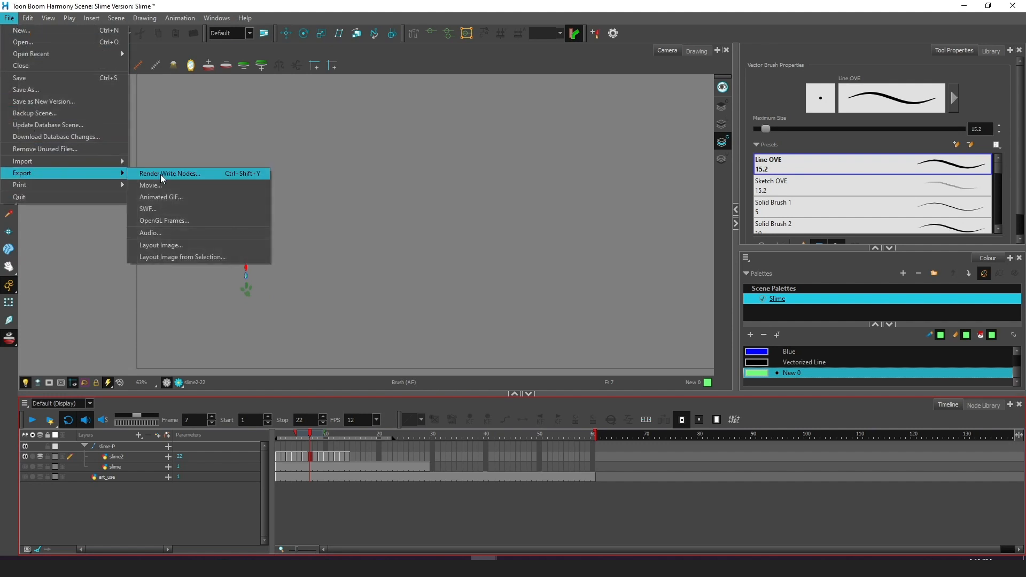
click(170, 173)
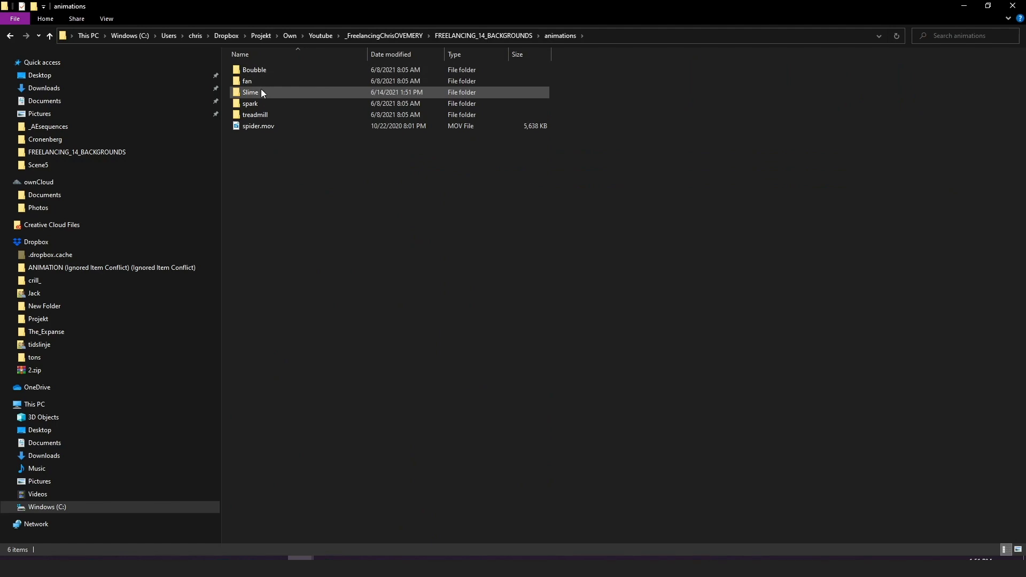
Open the Slime folder and inspect frames final-0001 and final-0022.
double_click(251, 92)
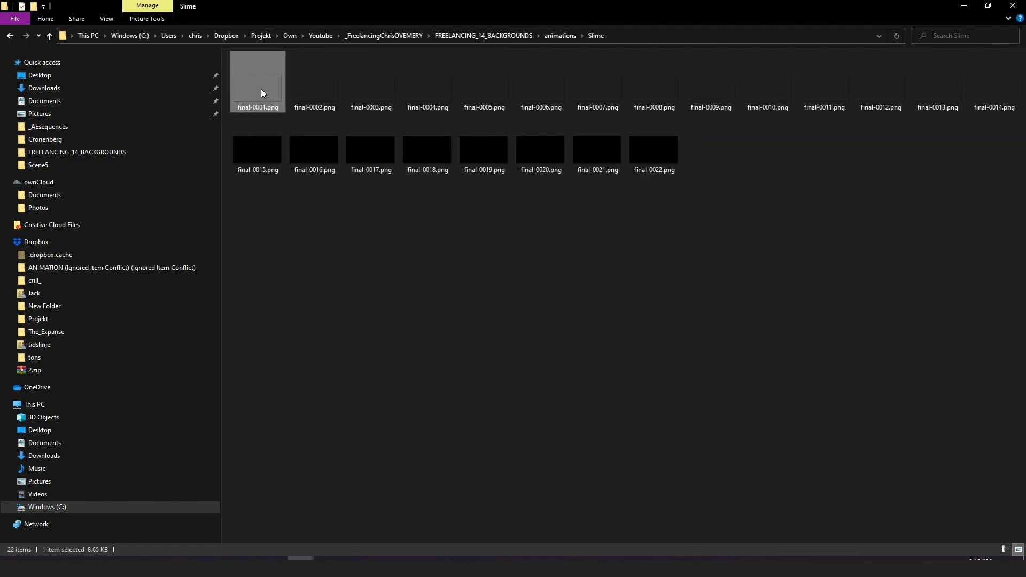
click(653, 149)
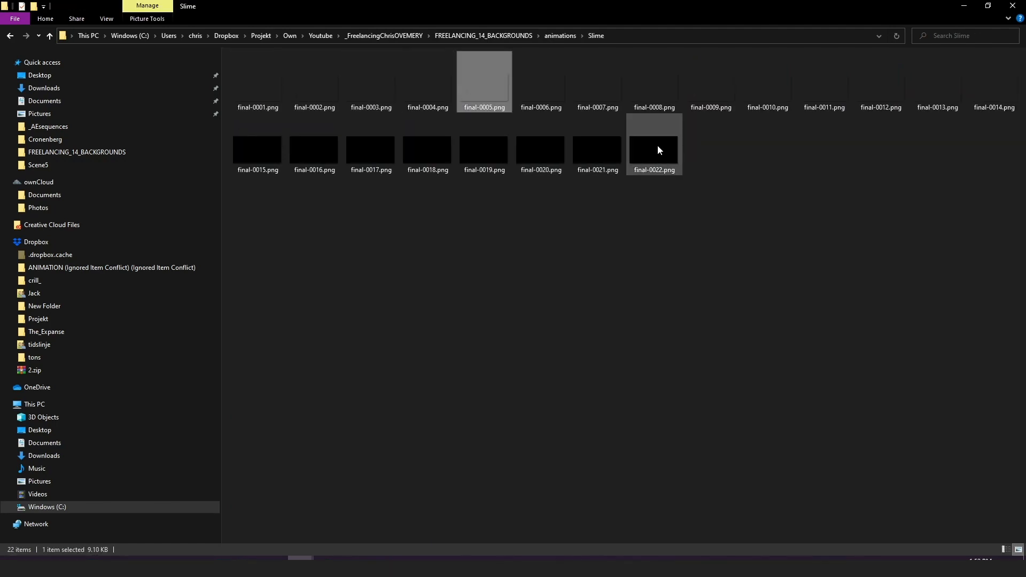
click(370, 148)
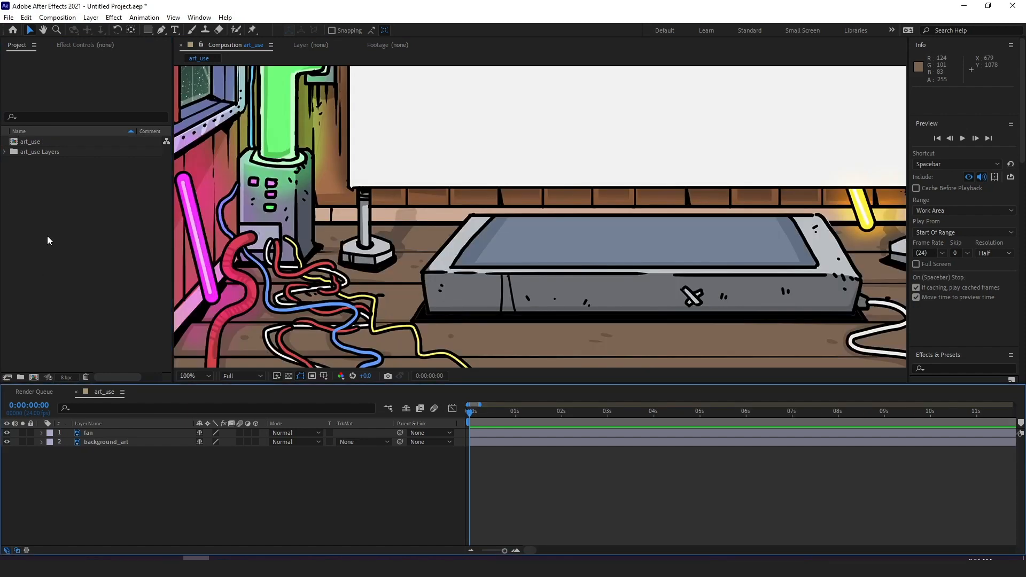
Import final-0001.png from the Slime folder as a PNG sequence.
click(9, 18)
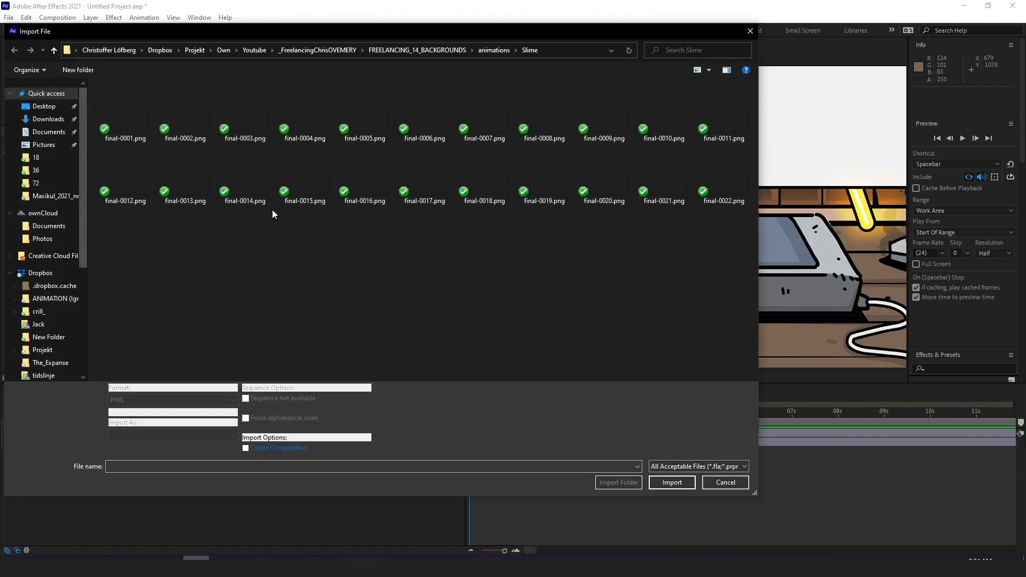
click(124, 115)
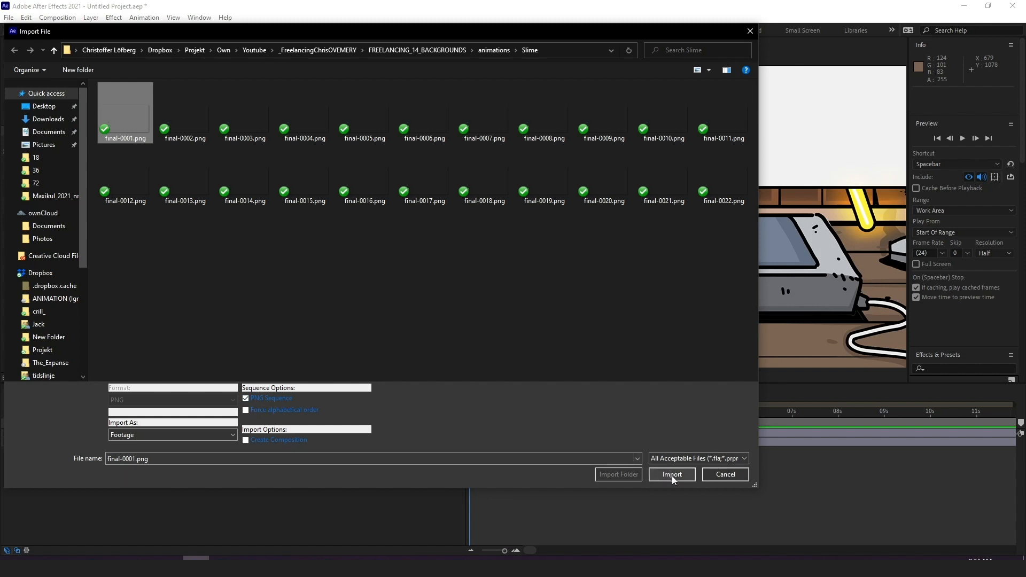
click(672, 475)
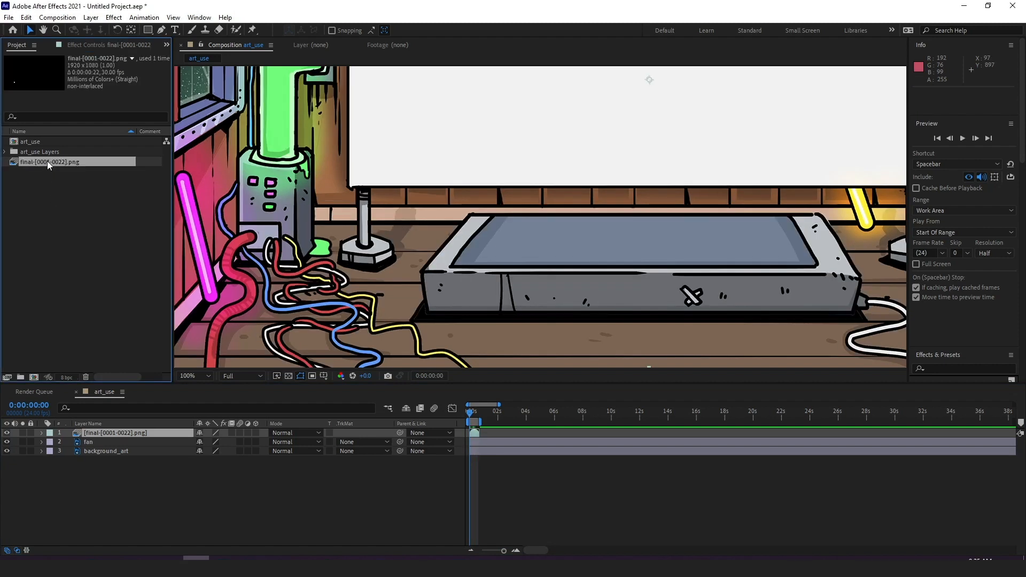
Interpret the slime PNG sequence footage at 12 frames per second.
right_click(49, 162)
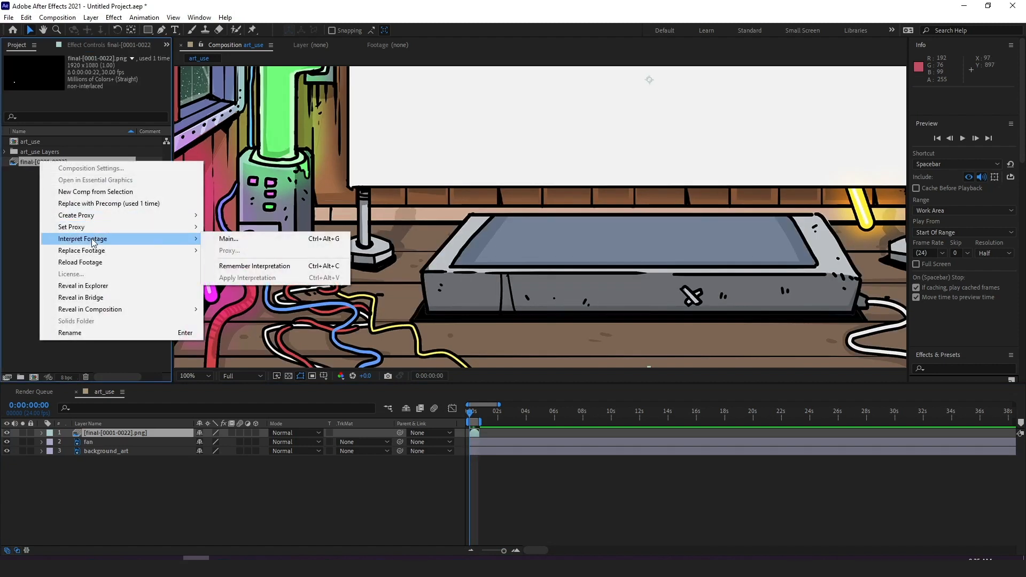
click(228, 238)
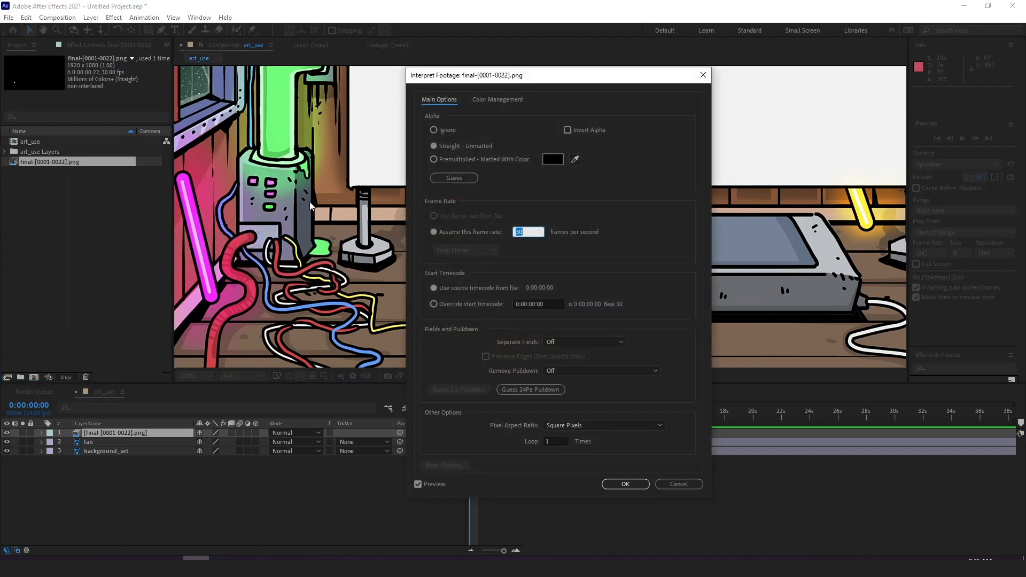
drag(557, 75, 419, 67)
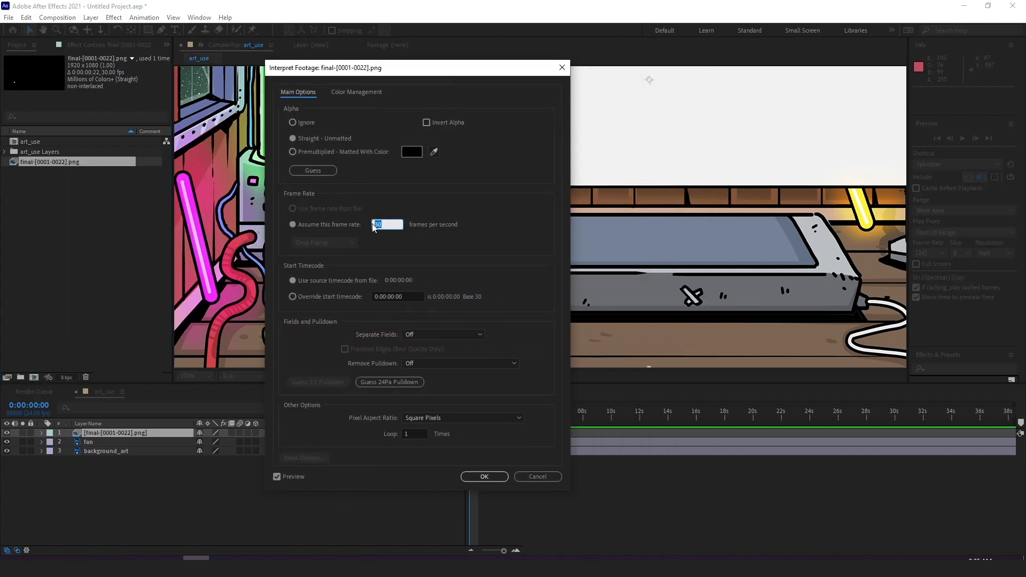
text(12)
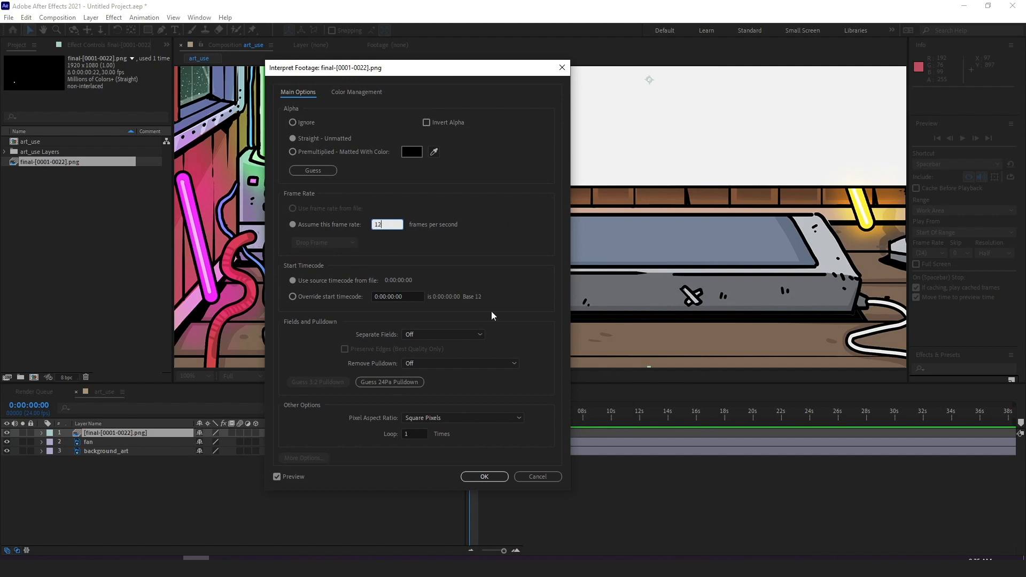
mouse_move(535, 459)
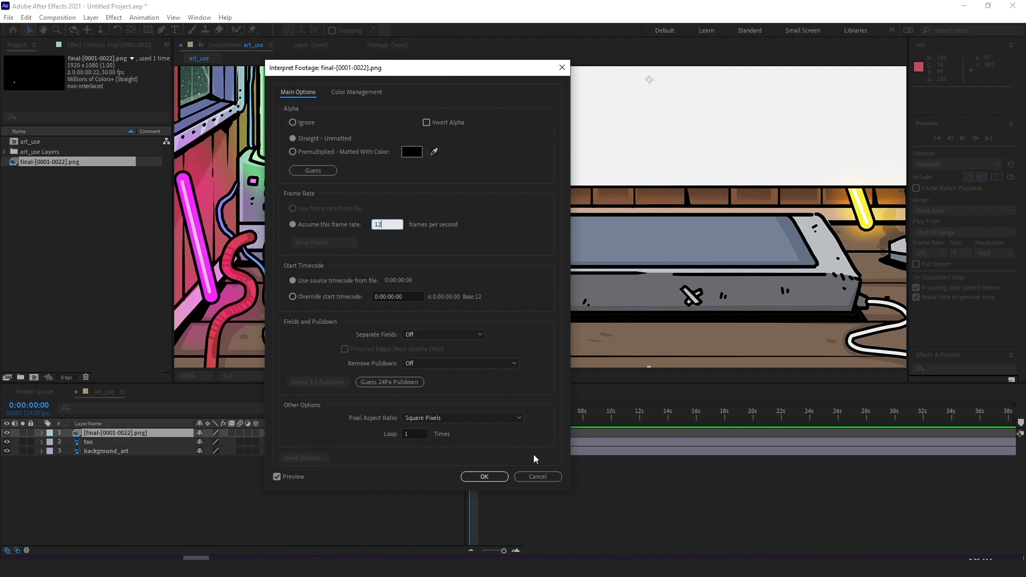
mouse_move(492, 452)
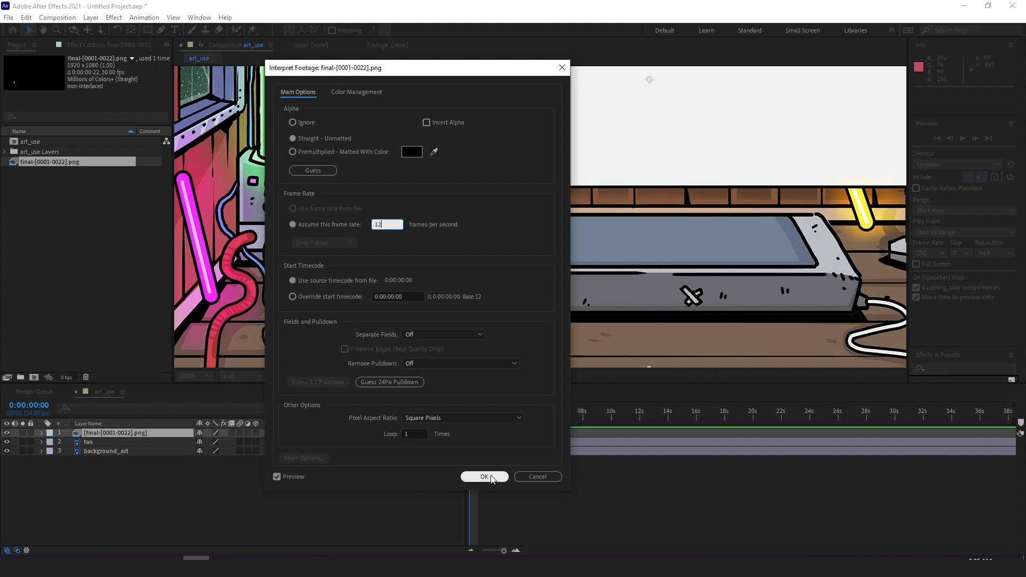
click(484, 476)
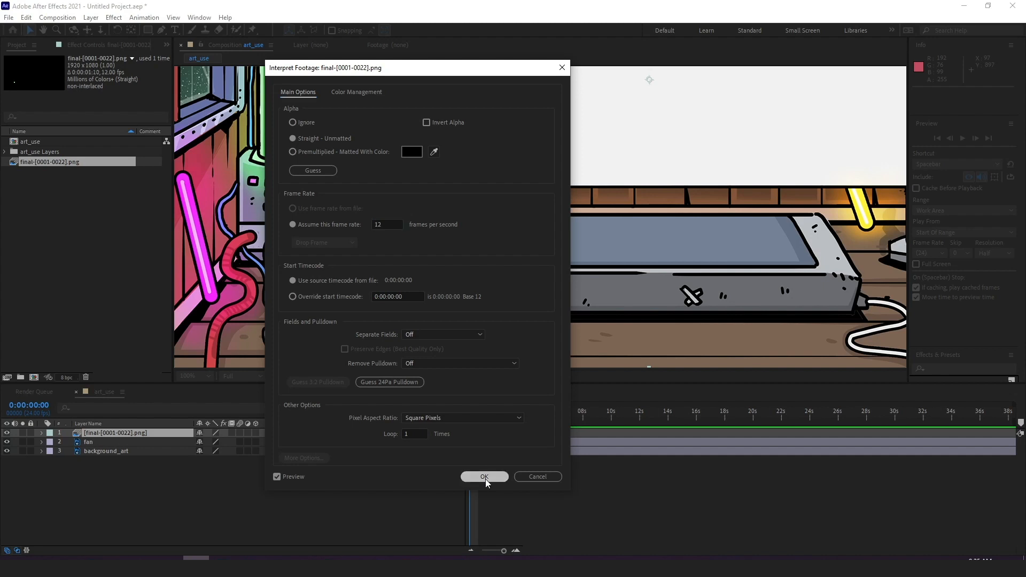
click(485, 476)
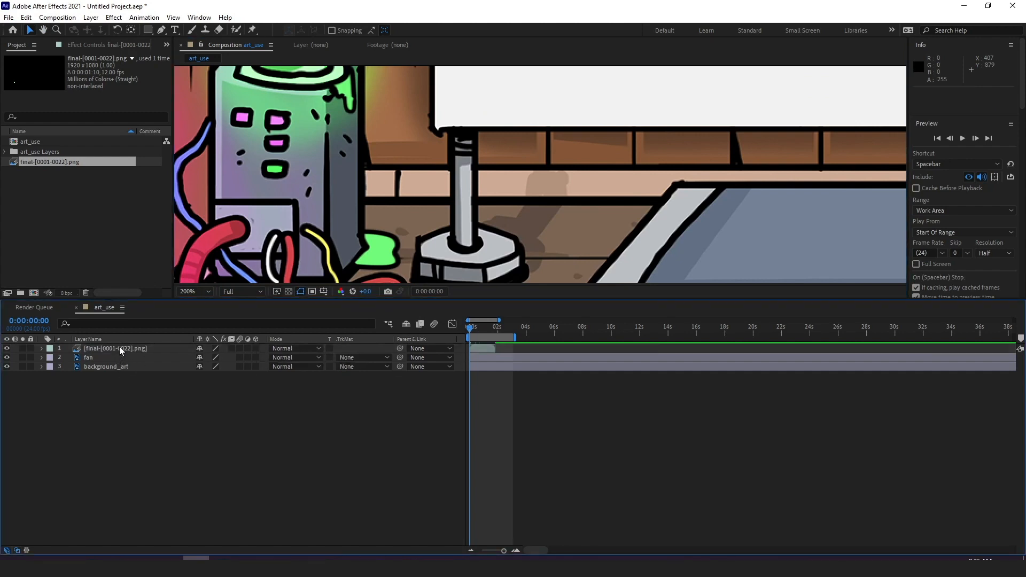
Enable time remapping on the 22-frame slime sequence layer with a loopOut("cycle") expression.
click(41, 348)
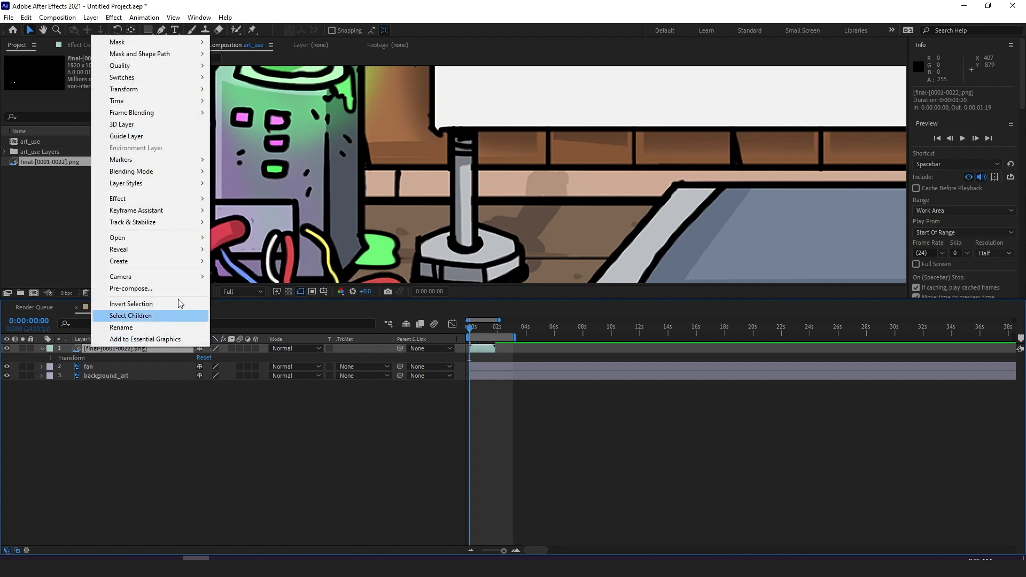
mouse_move(116, 101)
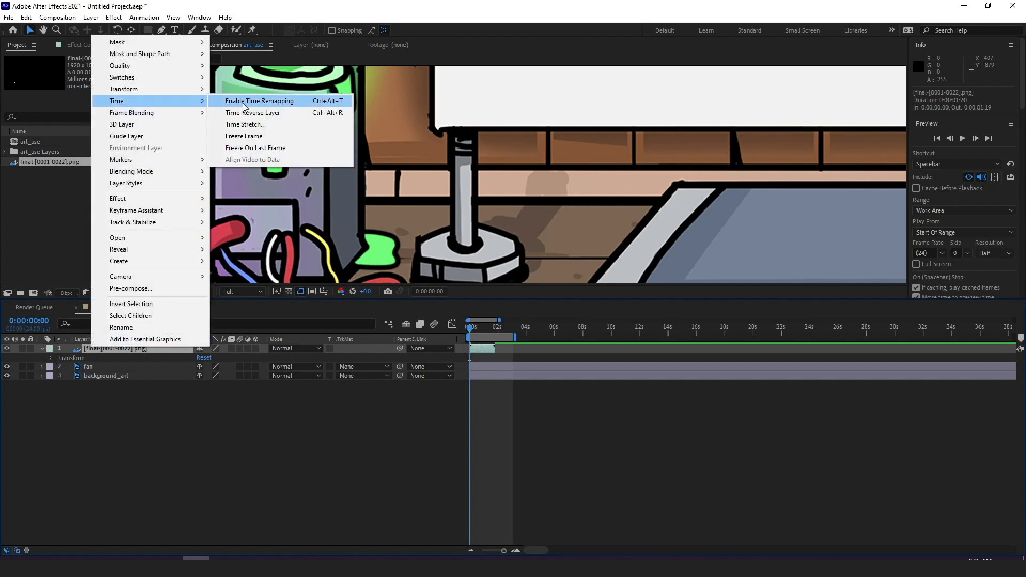
click(260, 100)
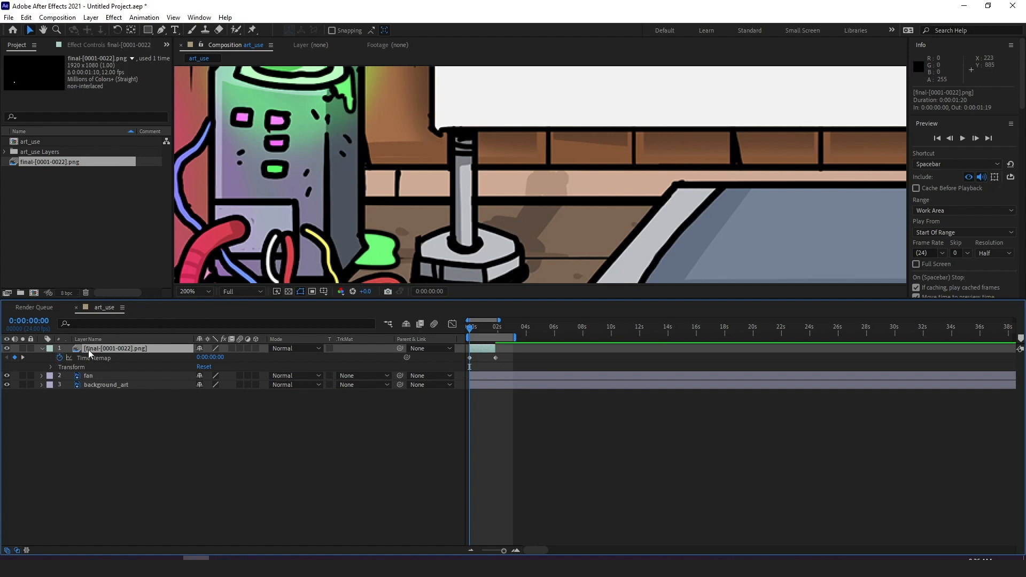
mouse_move(452, 371)
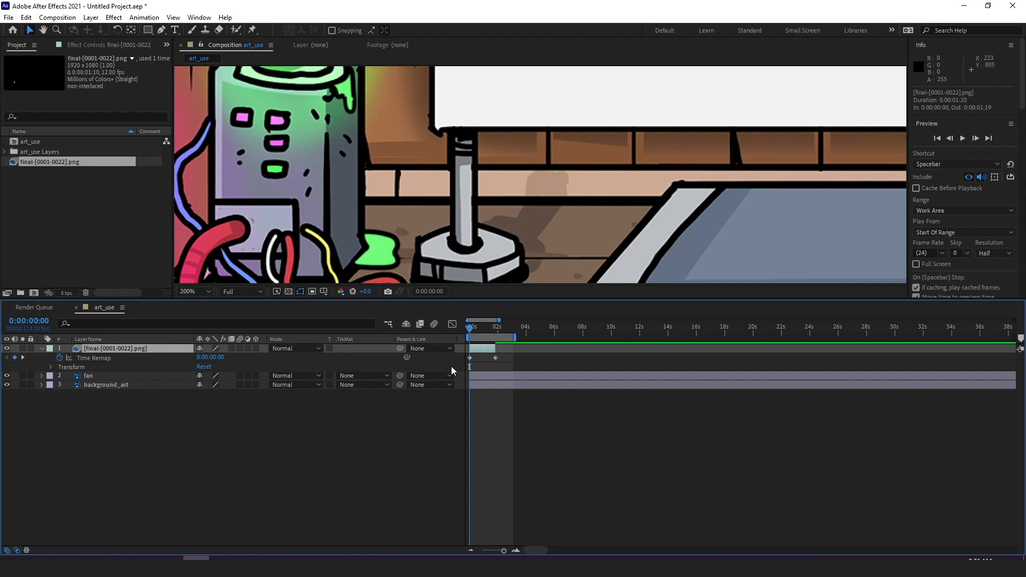
mouse_move(184, 411)
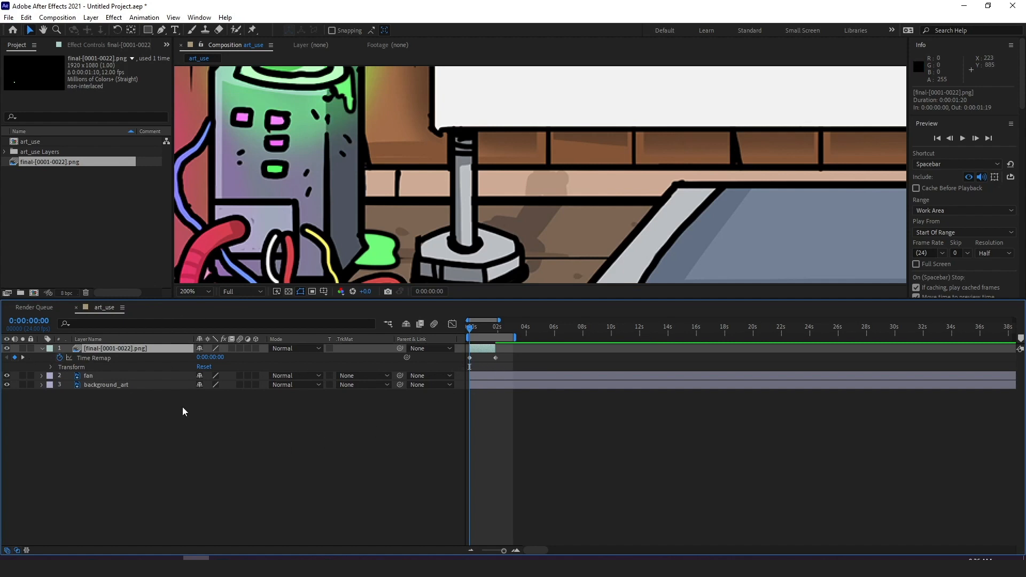
mouse_move(59, 358)
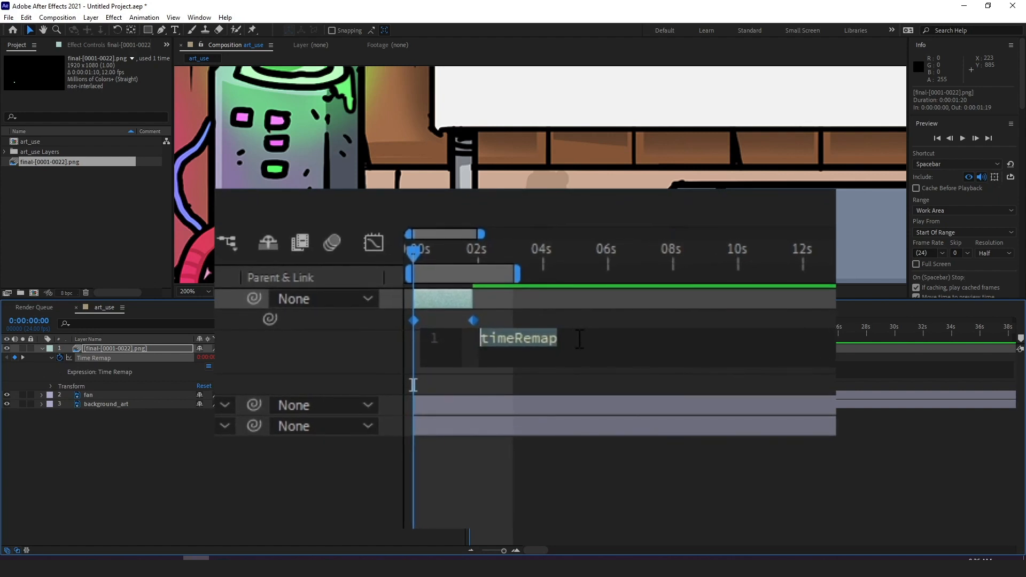
text(loopOut(")
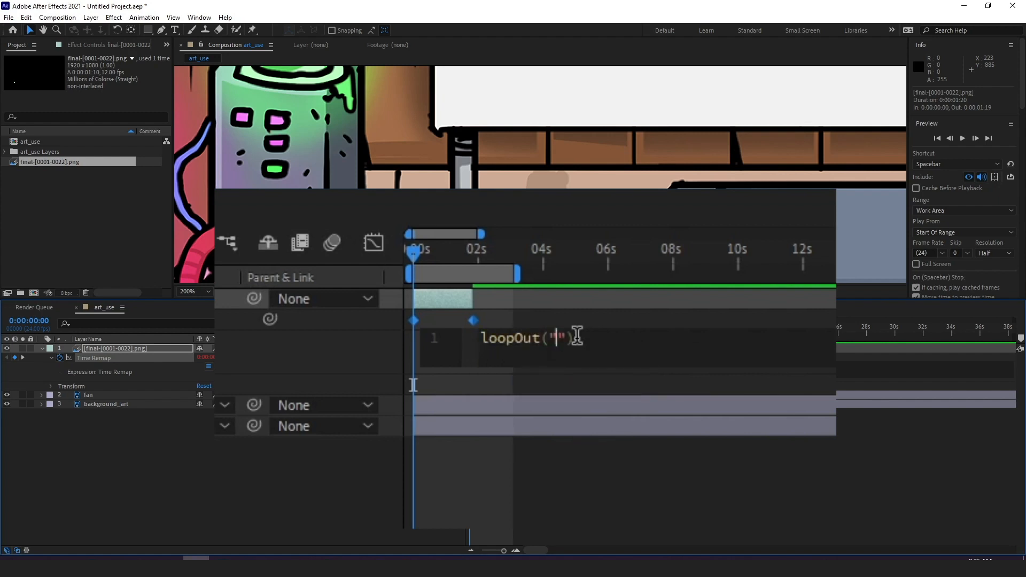
text(c)
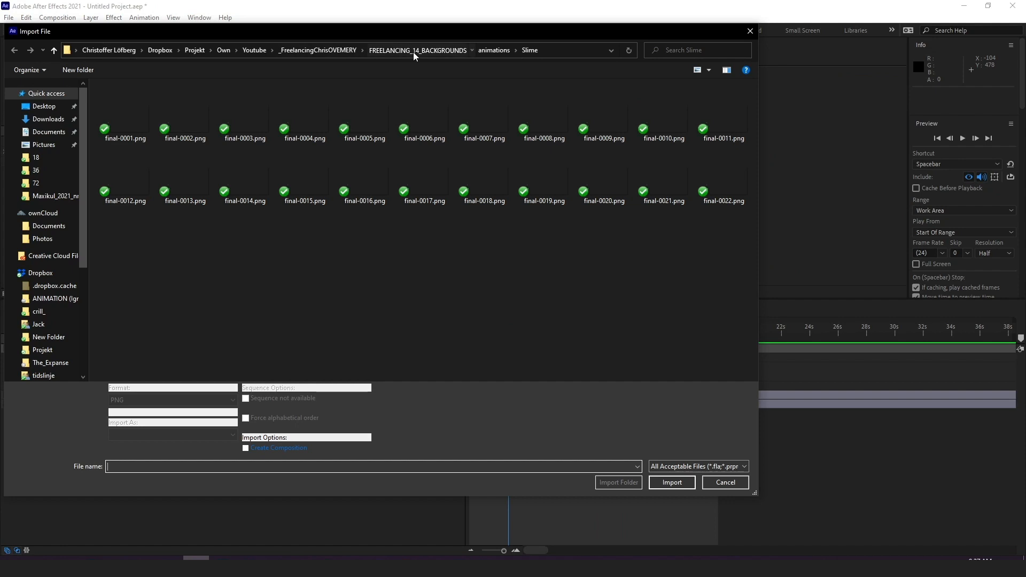
Import spider.mov, loop it with loopOut("cycle") and preview the composition.
click(493, 50)
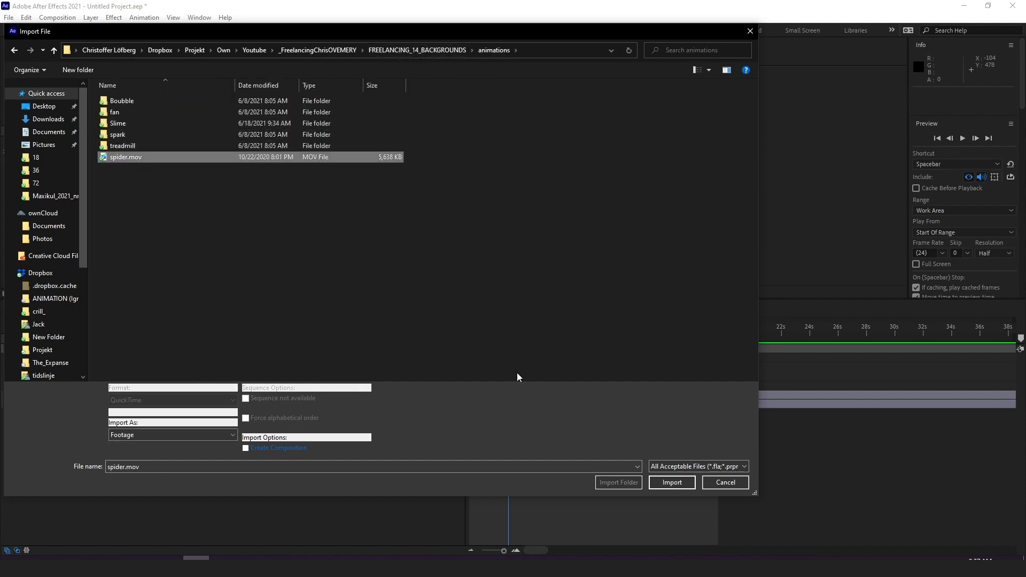
click(671, 482)
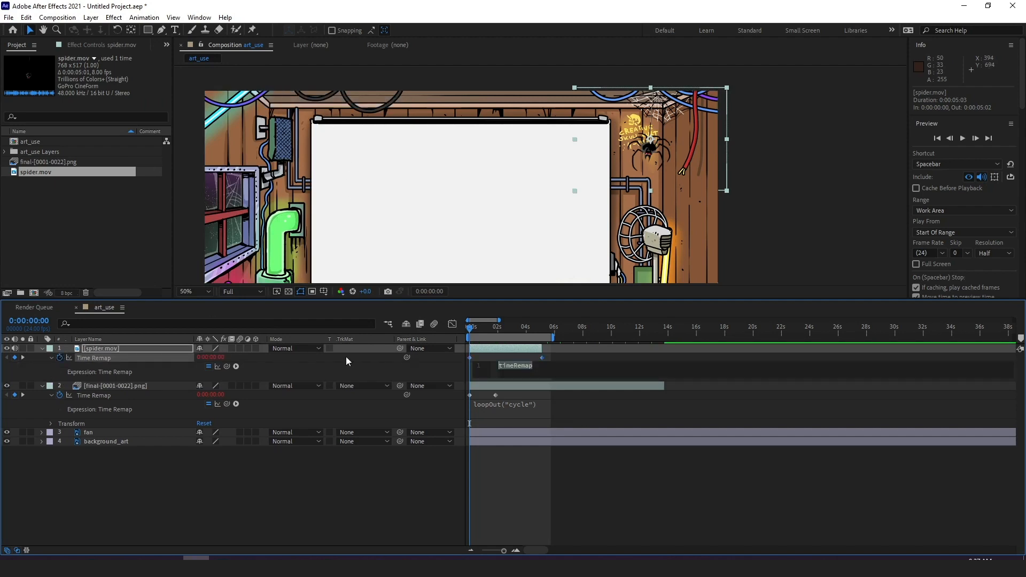
text(loopOut("cycle)
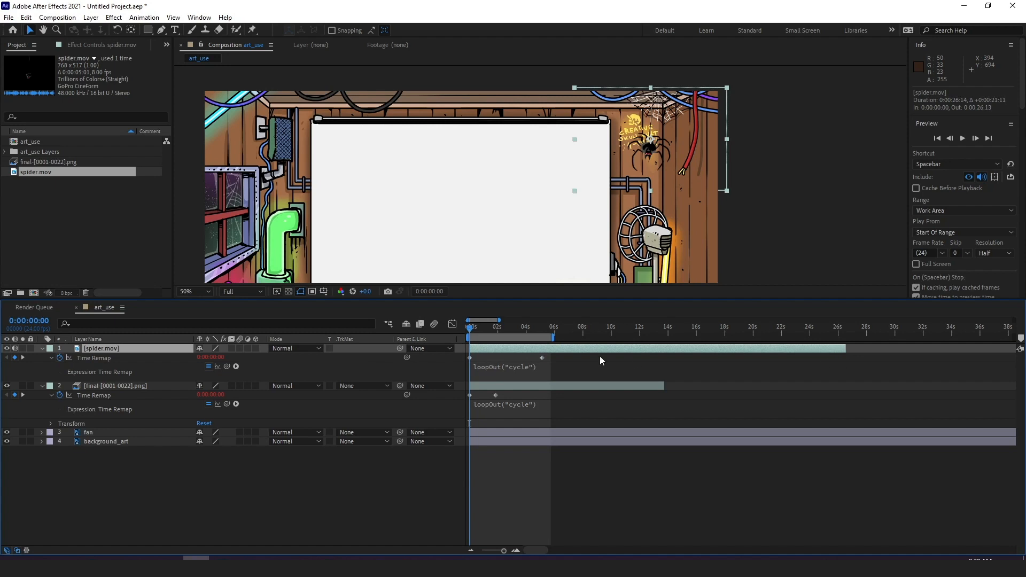
key(space)
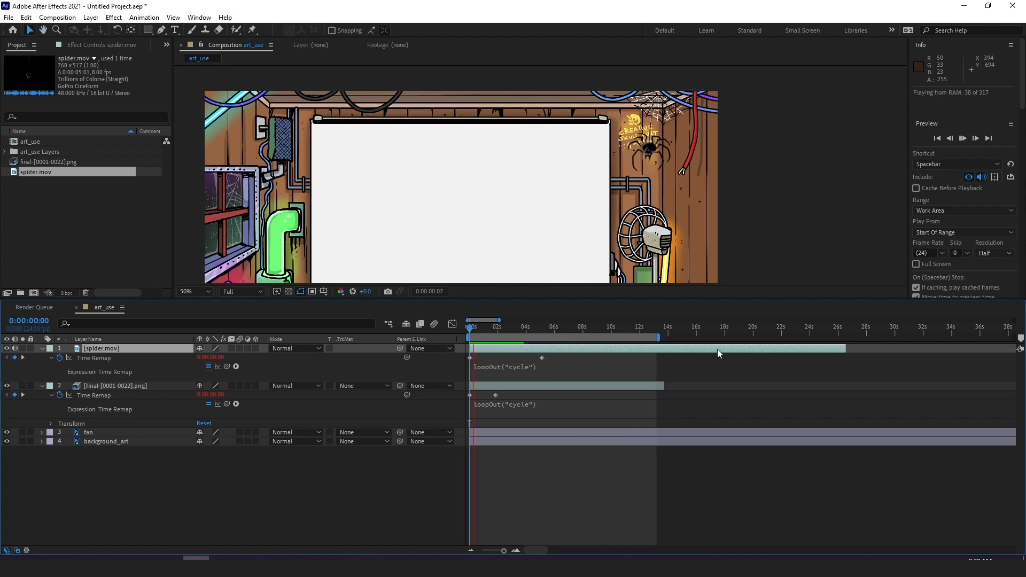
click(511, 320)
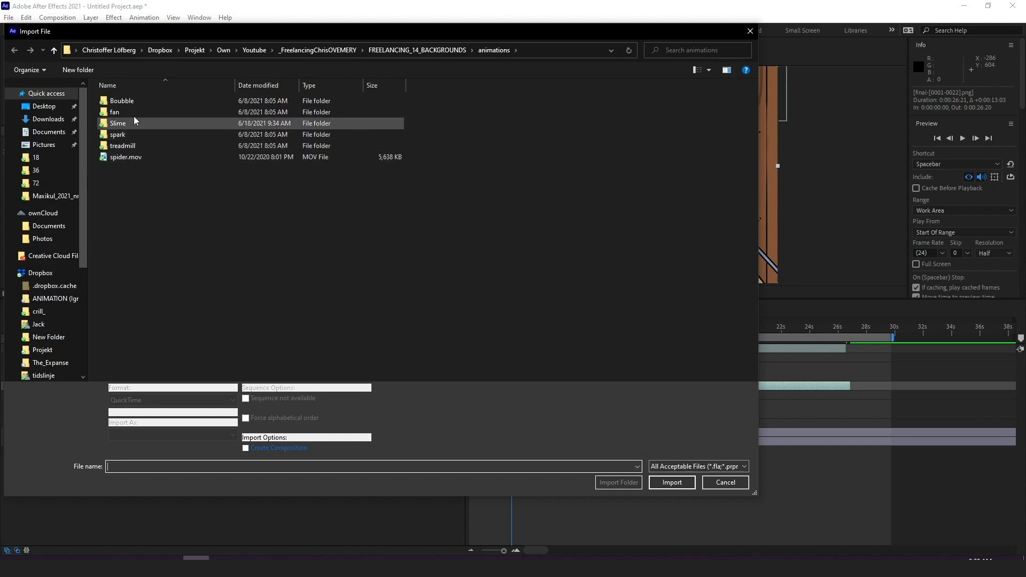
Add the fan and 34-frame Boubble PNG sequences with 12 fps footage settings.
double_click(114, 112)
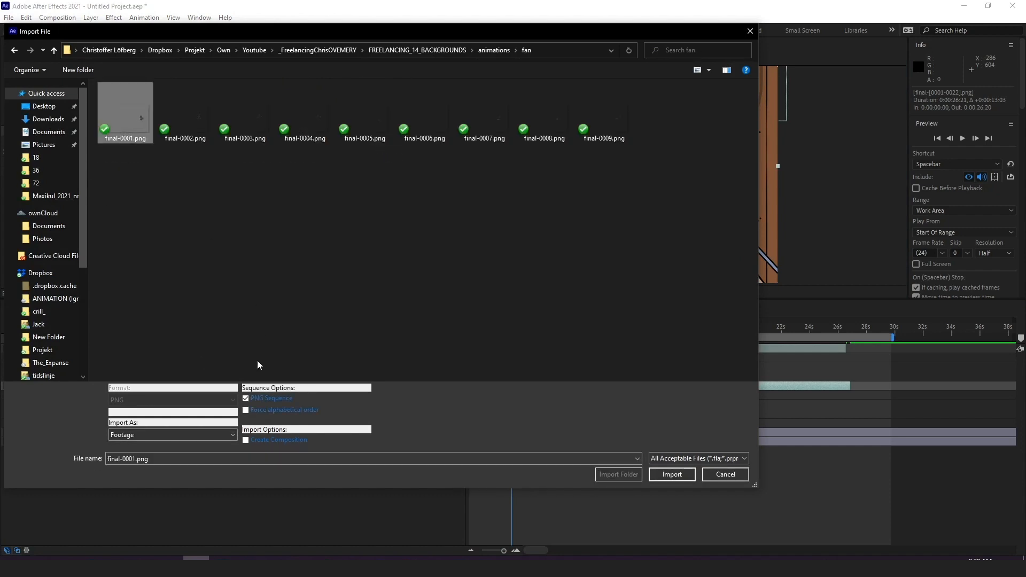
click(671, 475)
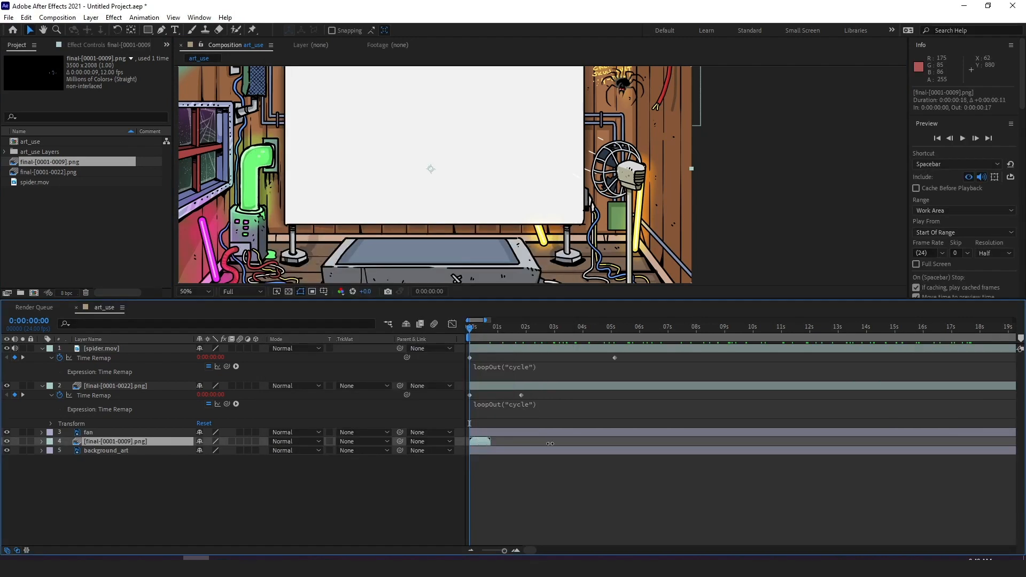
right_click(116, 441)
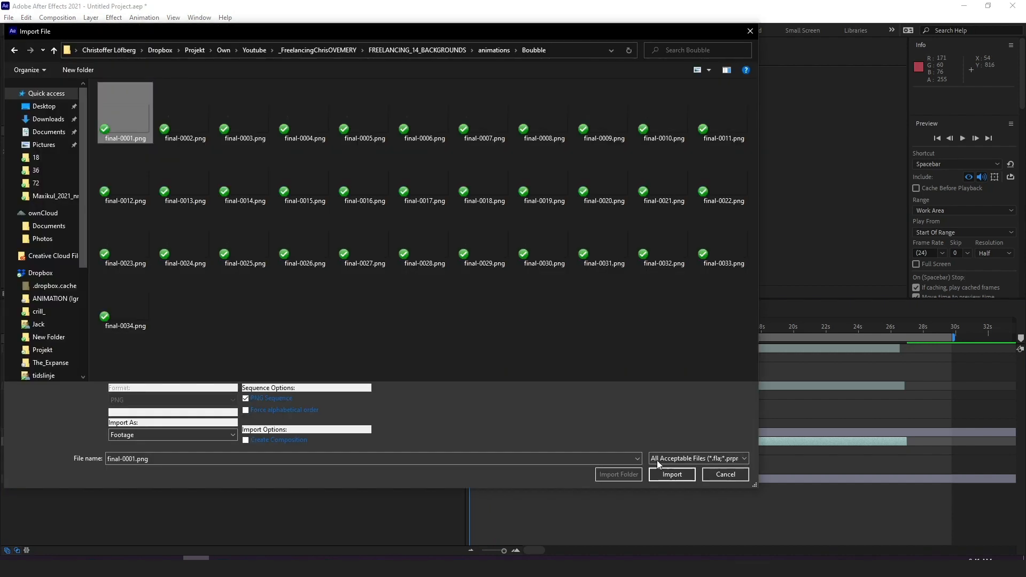
click(671, 474)
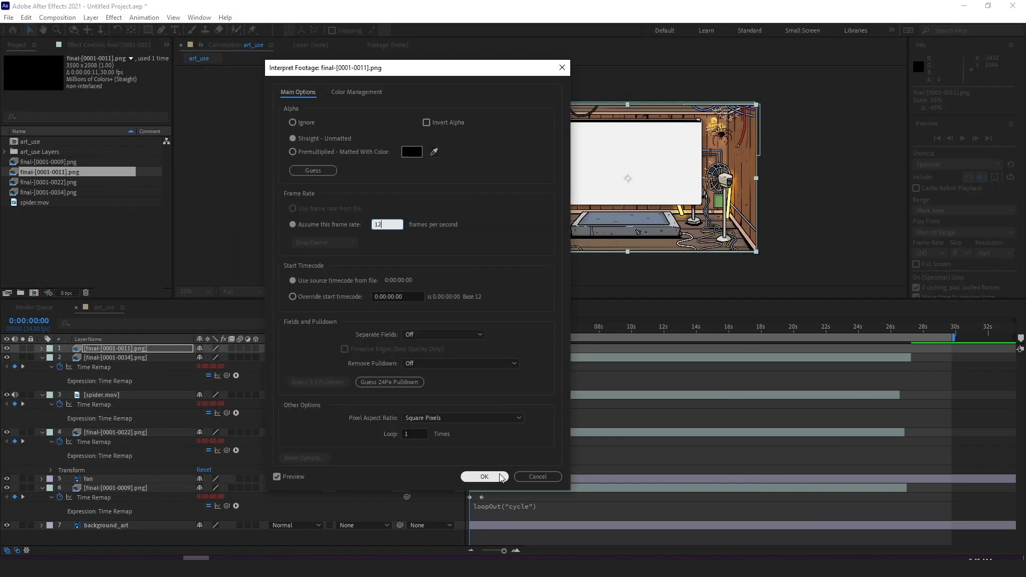
click(483, 476)
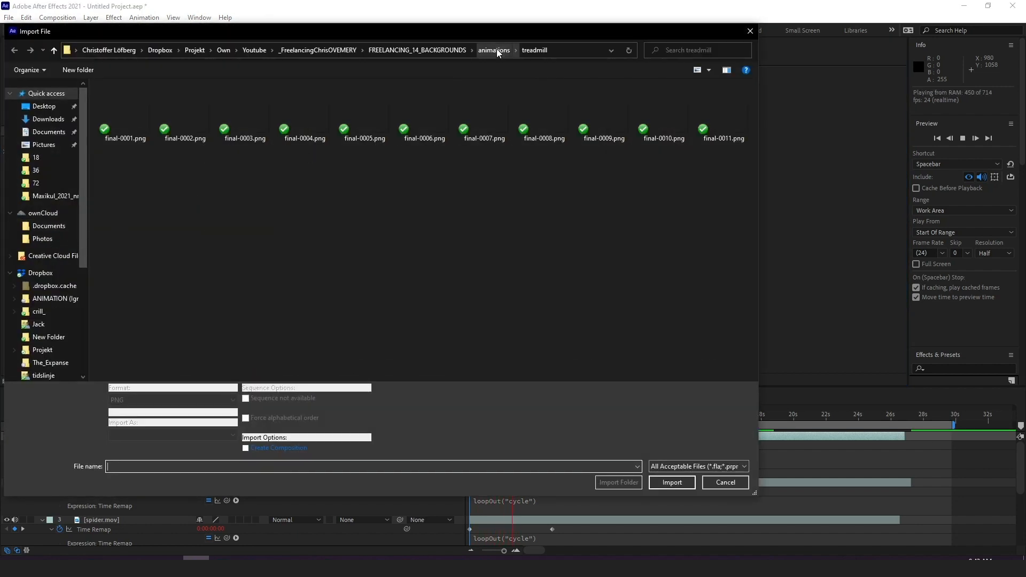
Import the 34-frame spark PNG sequence from the animations > spark folder.
click(494, 49)
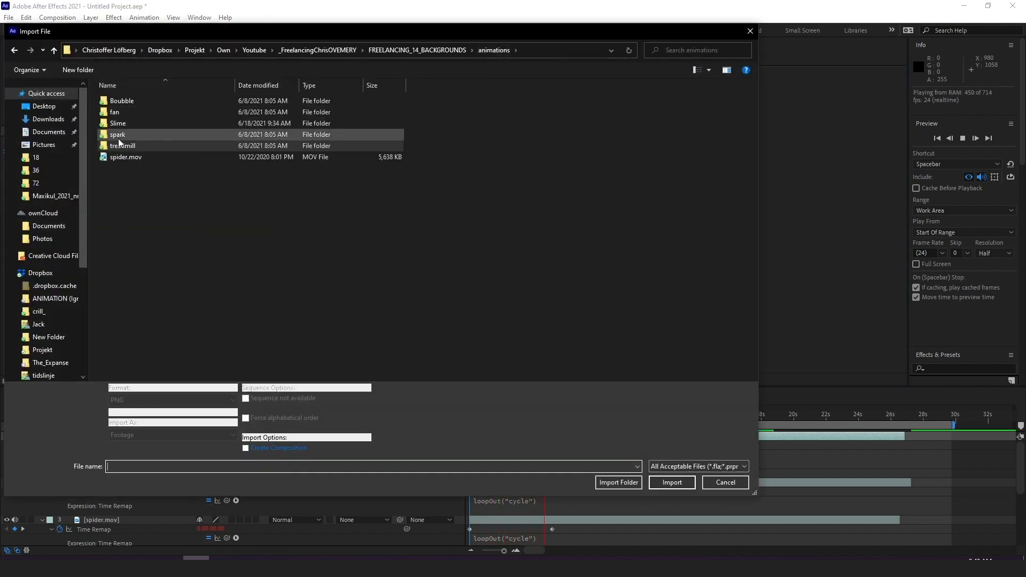
double_click(117, 134)
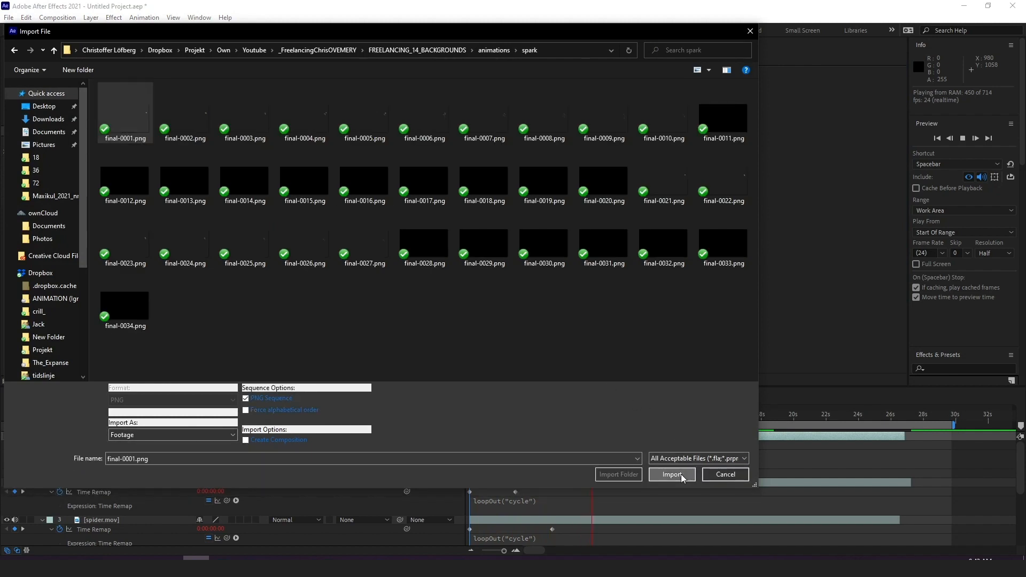
click(672, 474)
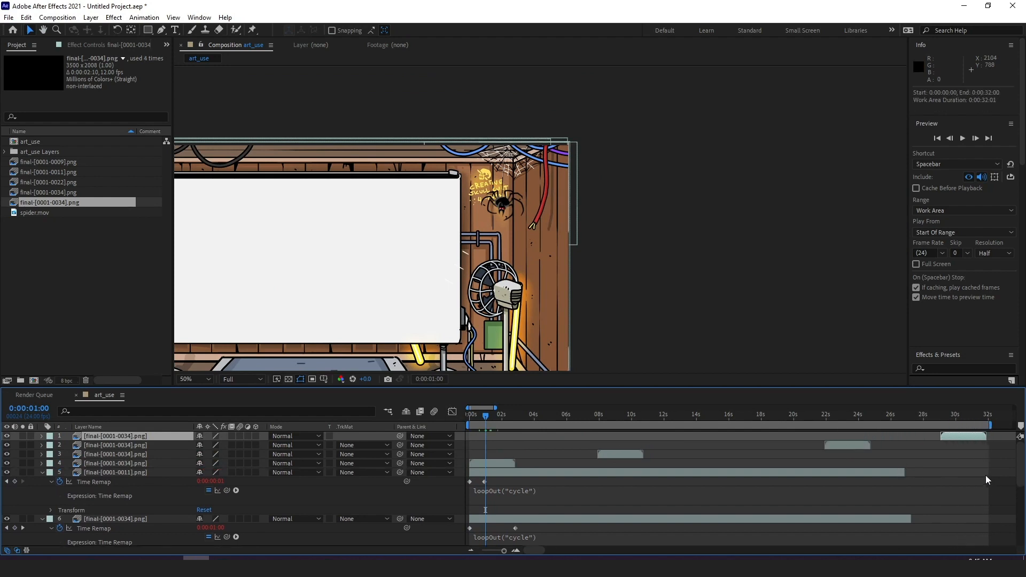
click(10, 18)
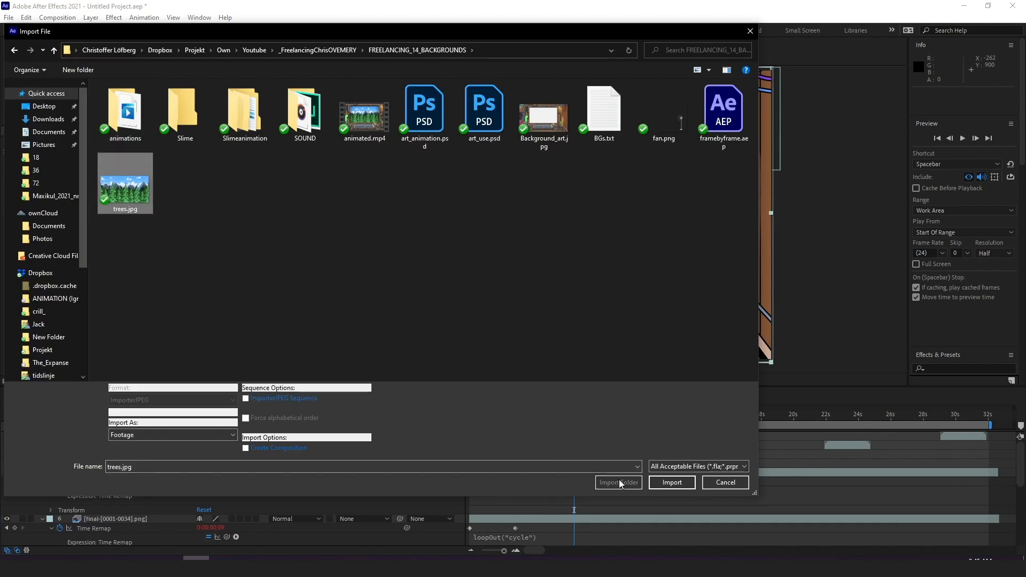
Import trees.jpg, apply Offset and keyframe Shift Center To so the trees slide.
click(671, 482)
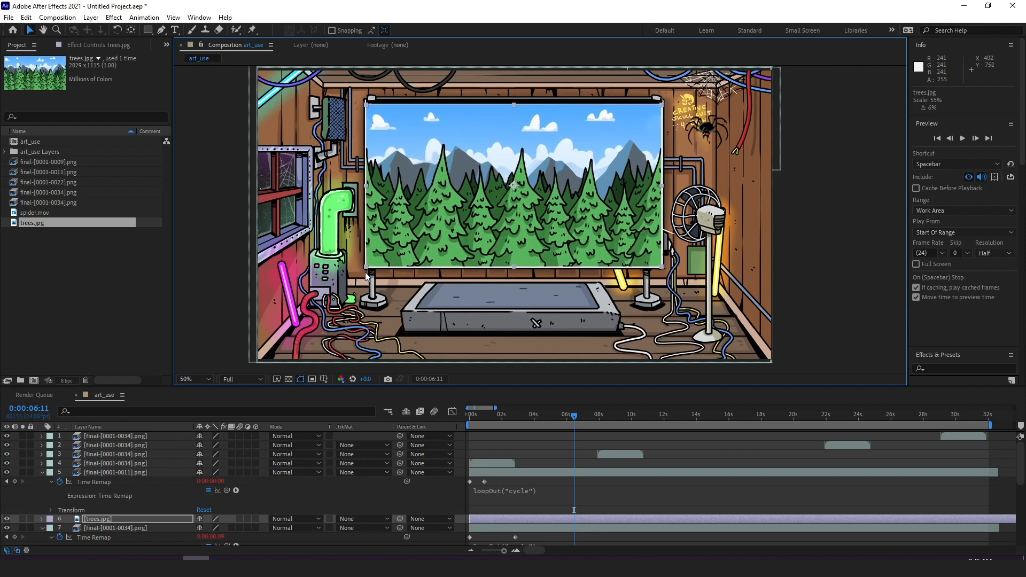
text(offse)
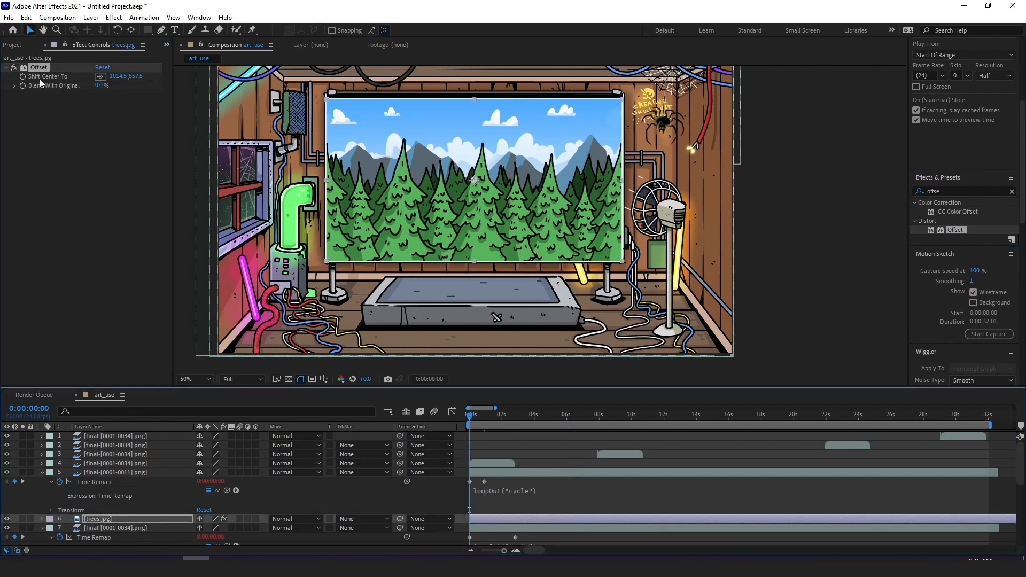
click(569, 412)
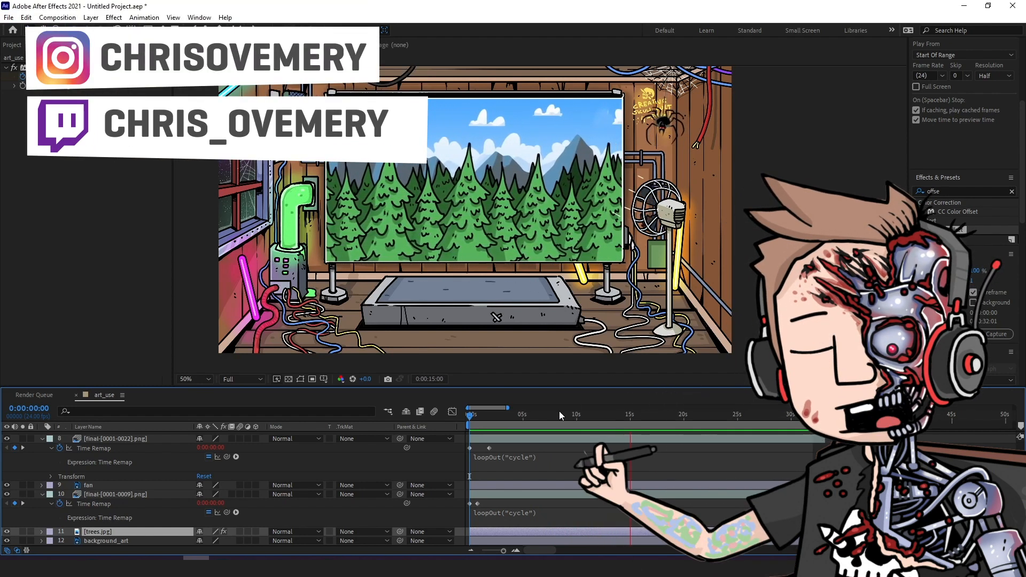
click(558, 414)
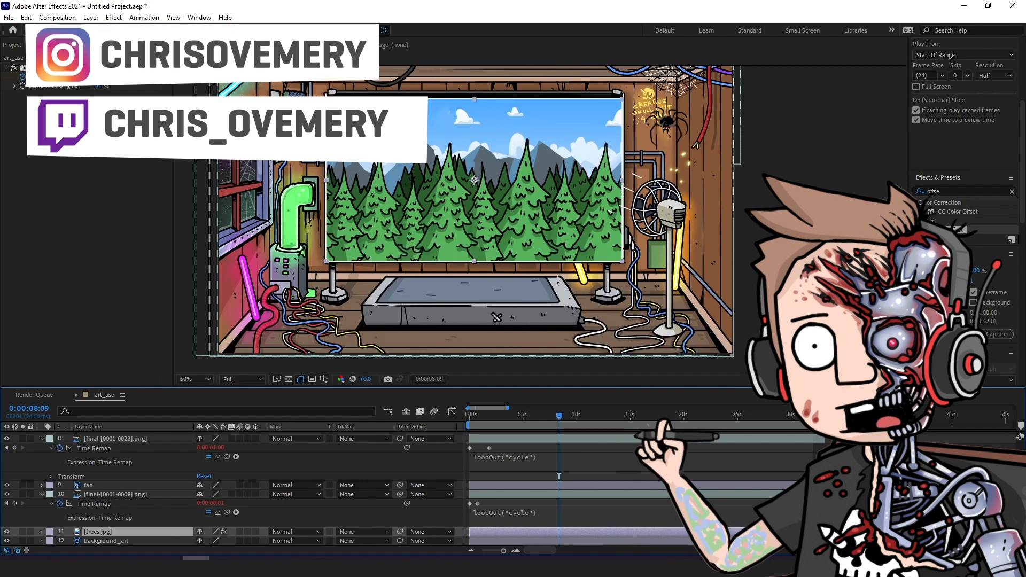